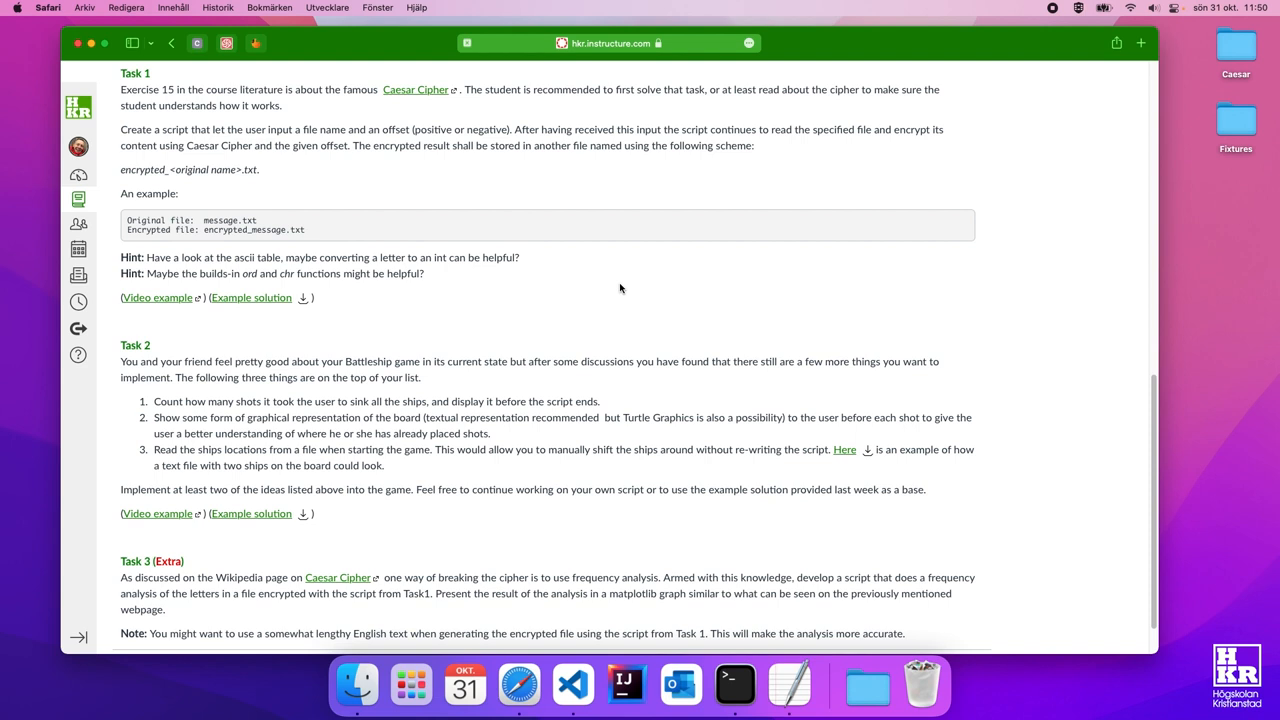
pyautogui.moveTo(668, 164)
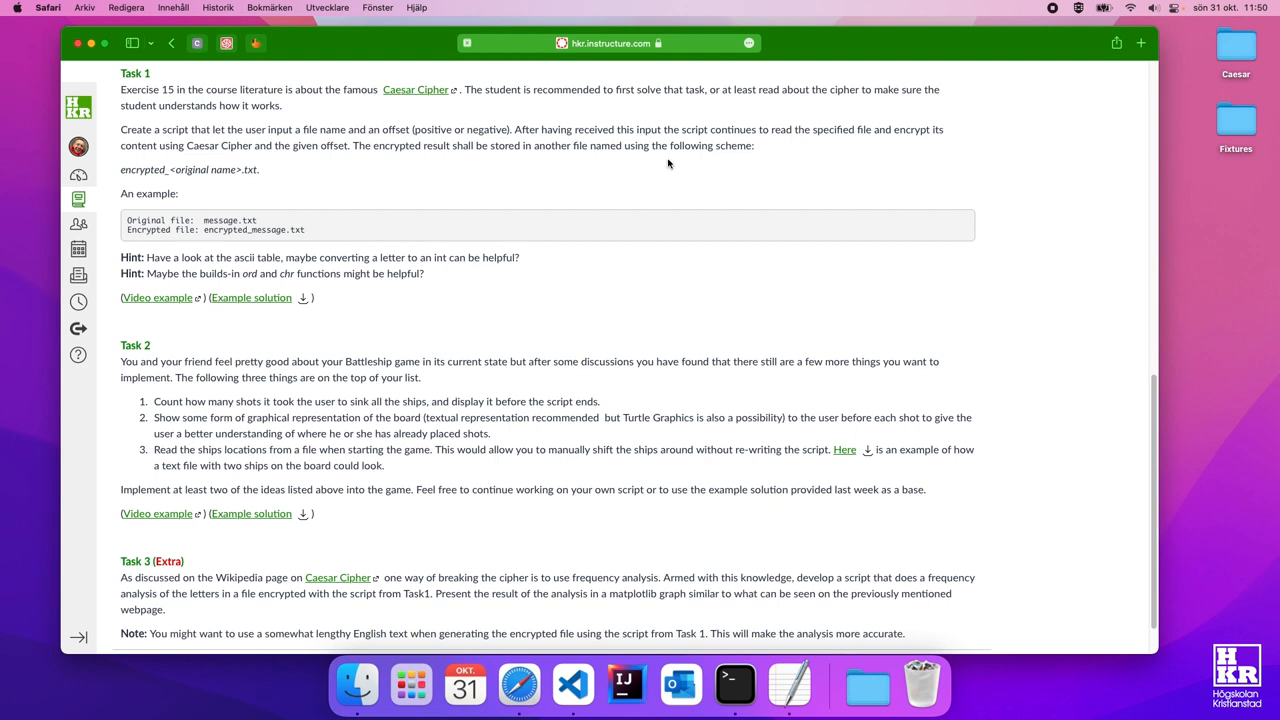
pyautogui.moveTo(688, 108)
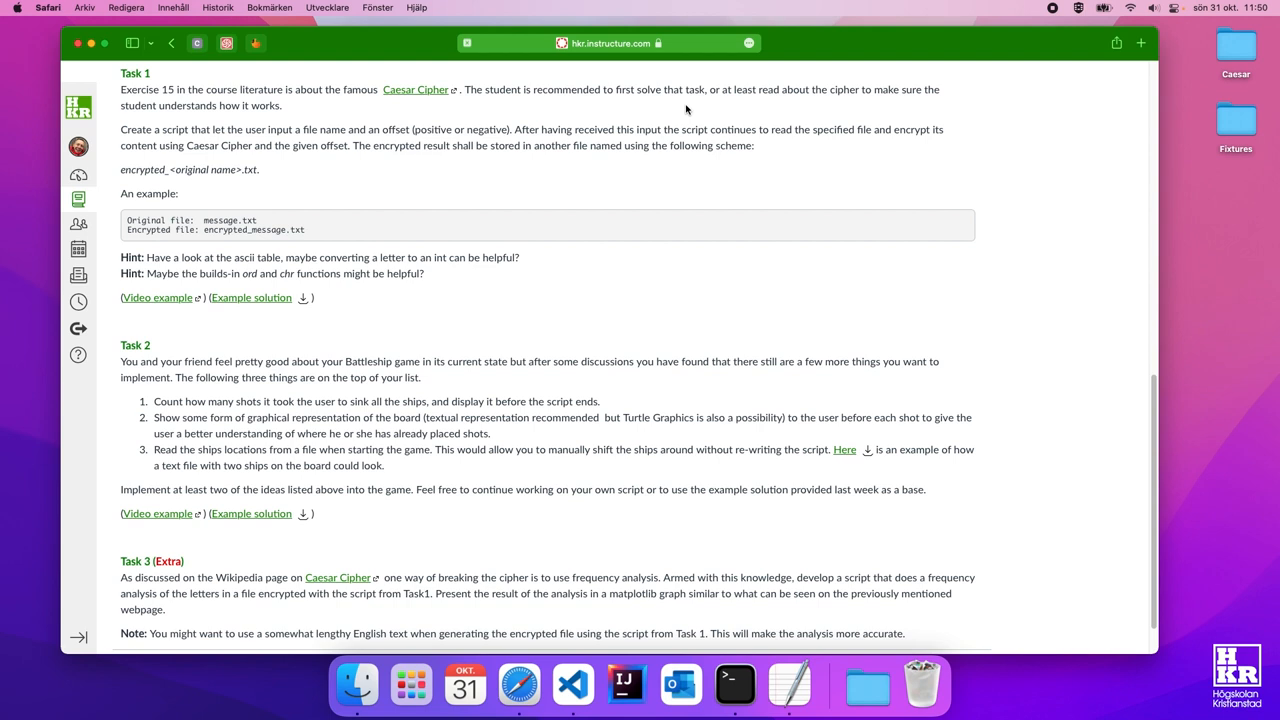
pyautogui.moveTo(414, 118)
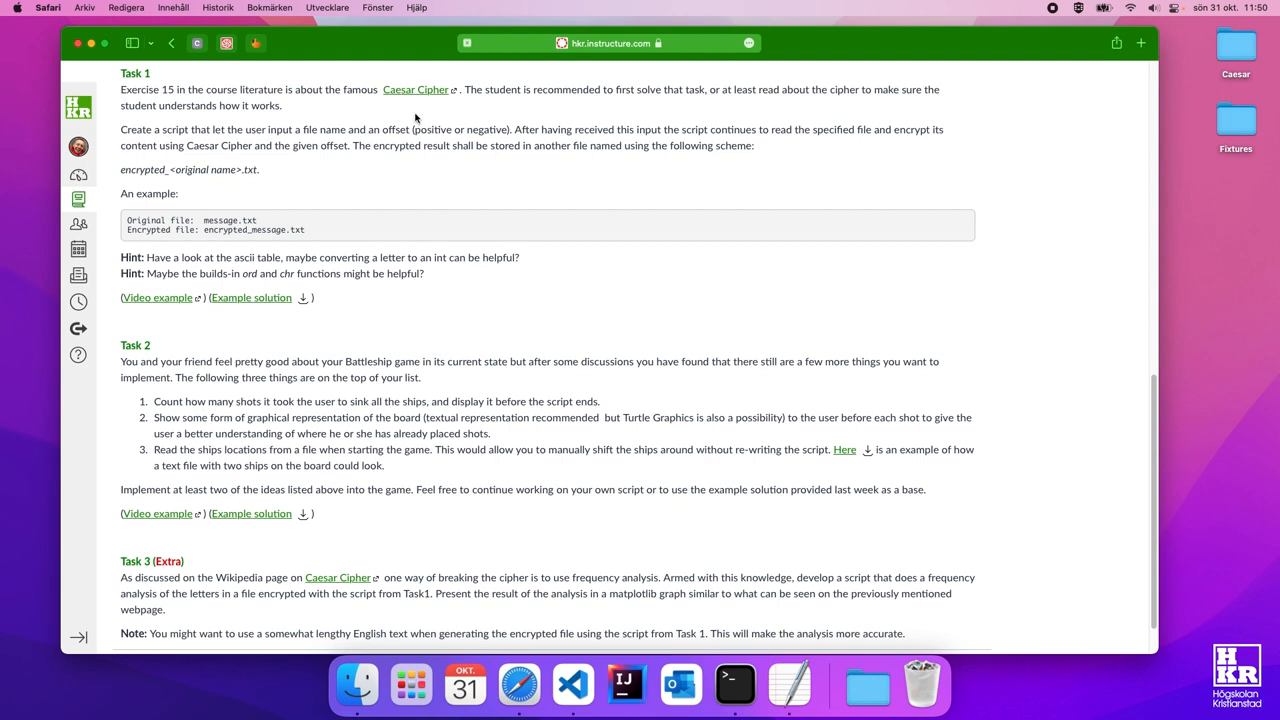
pyautogui.moveTo(226, 608)
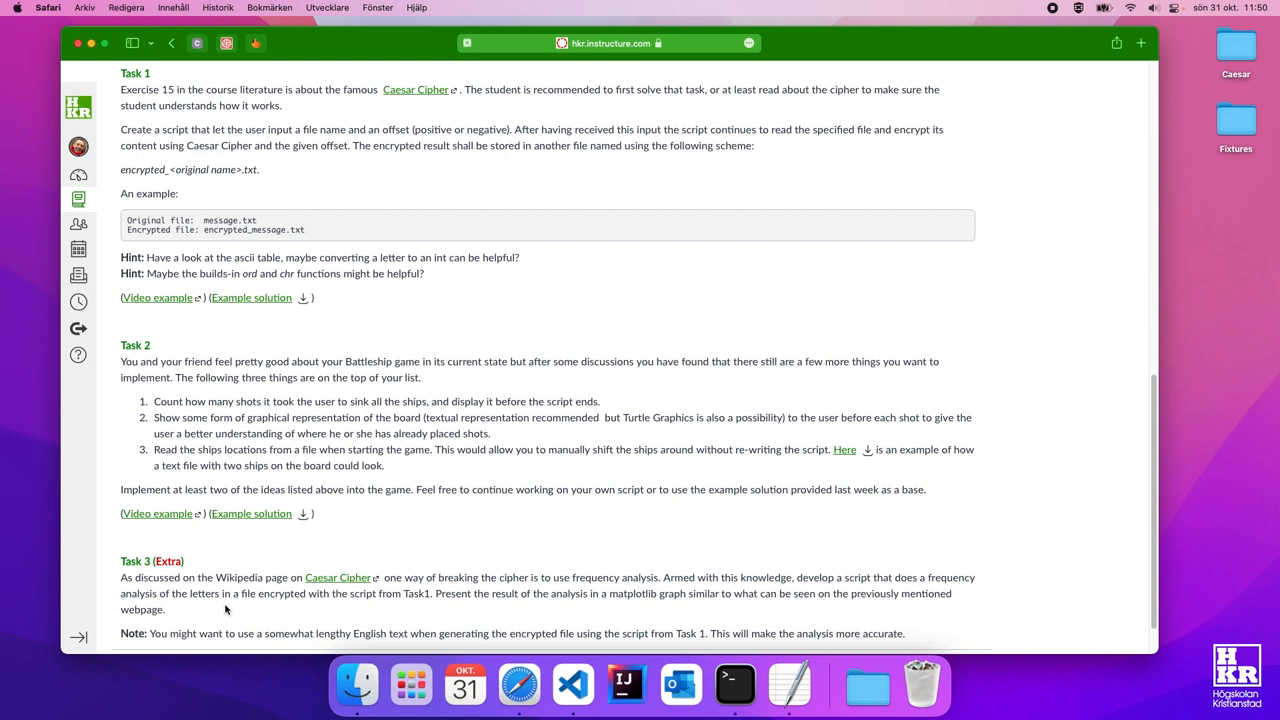
pyautogui.moveTo(450, 624)
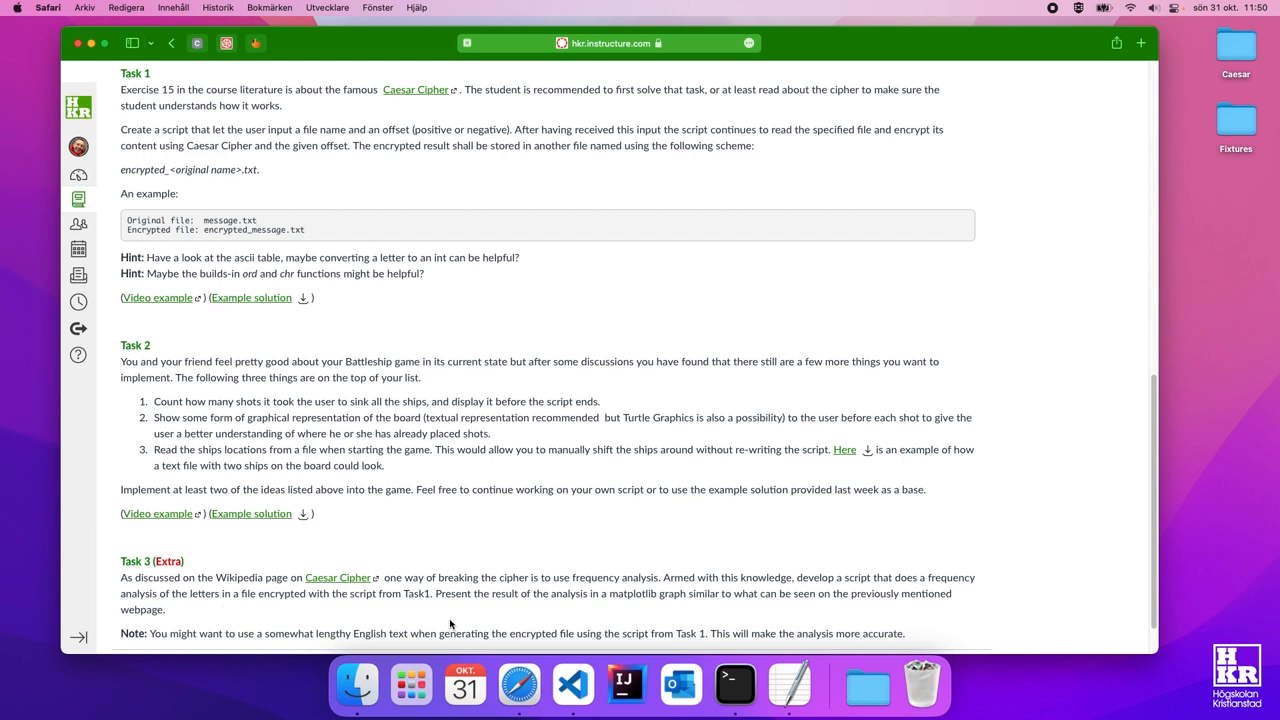
pyautogui.moveTo(474, 618)
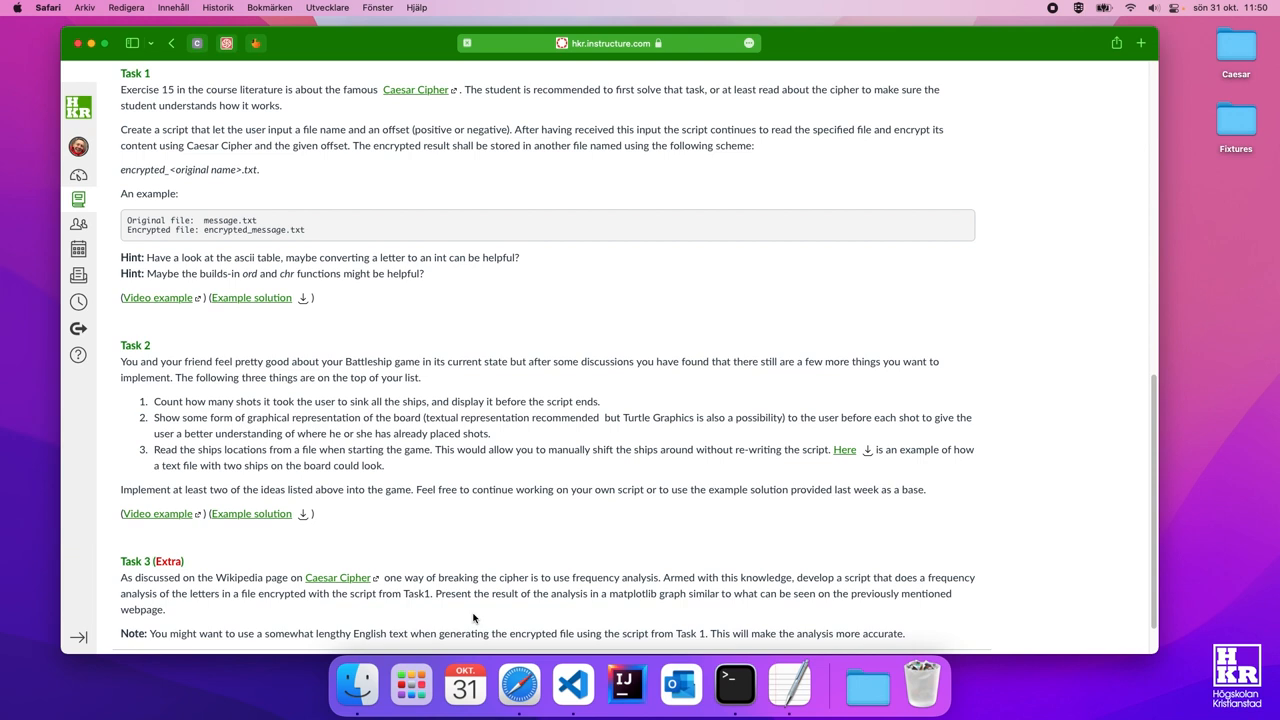
pyautogui.moveTo(456, 574)
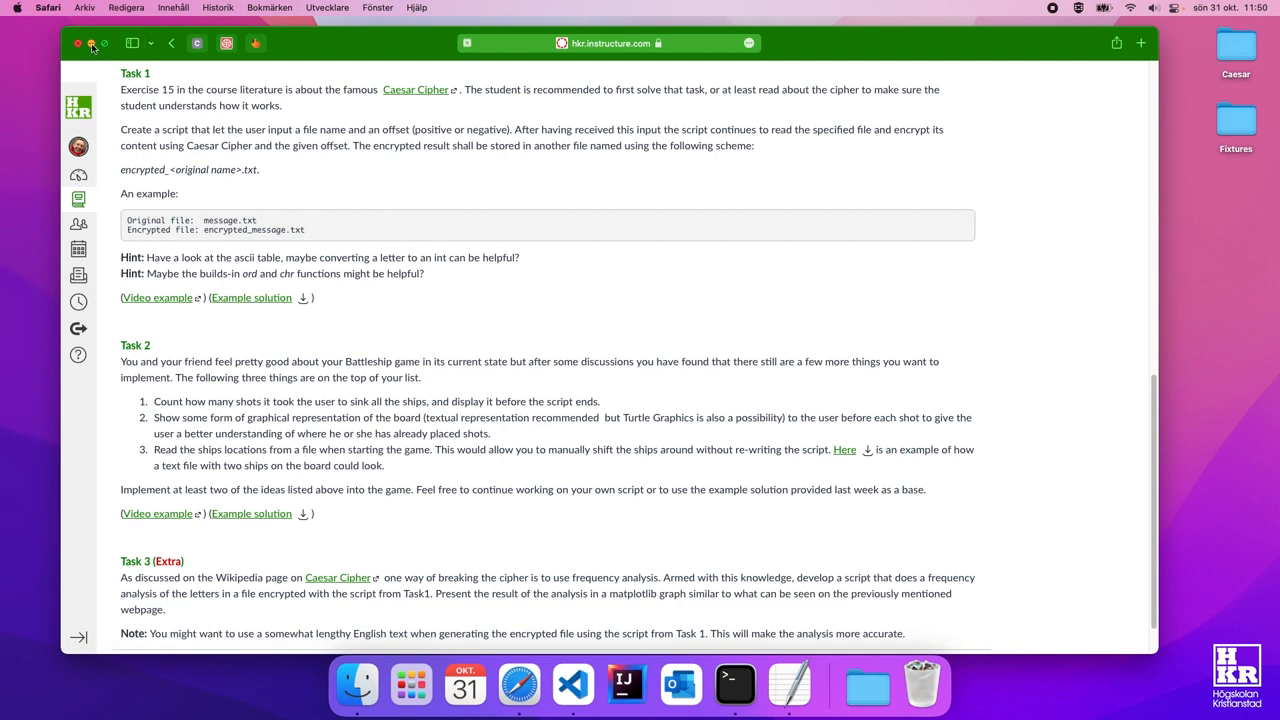
# Step: Begin main.py with a comment describing a function that opens a filename and returns its content as a string
pyautogui.click(78, 44)
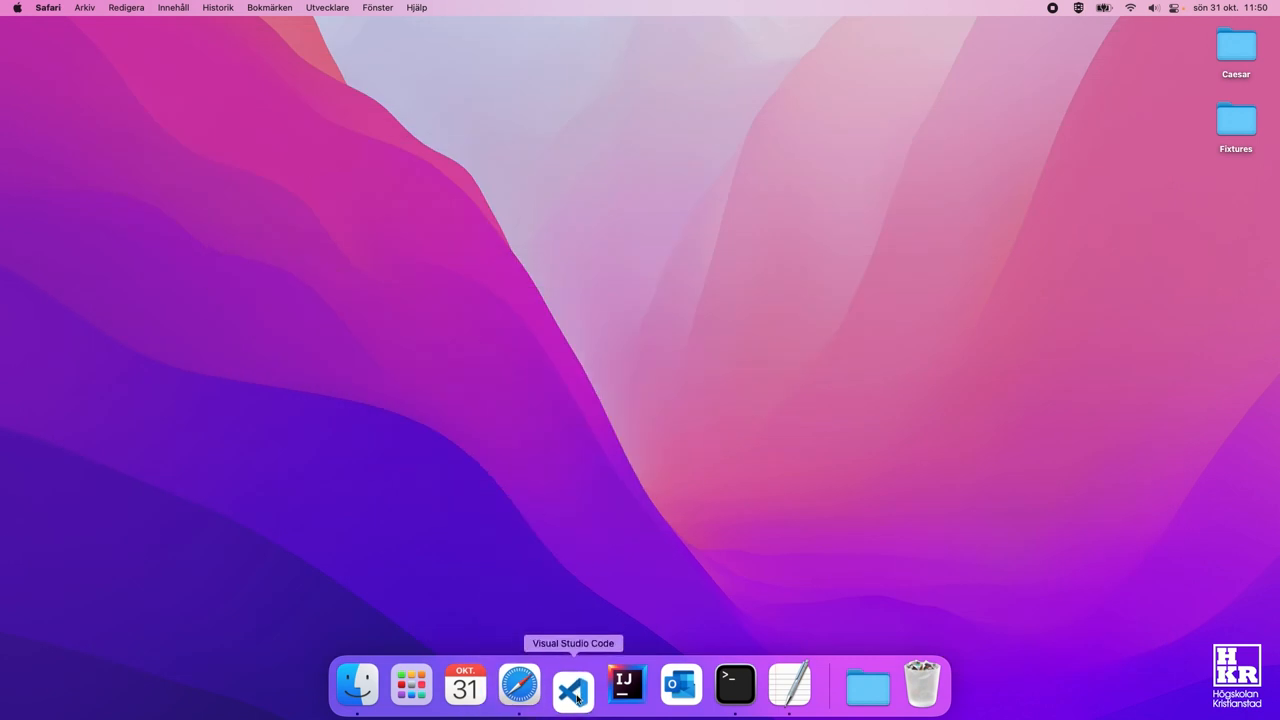
pyautogui.click(572, 688)
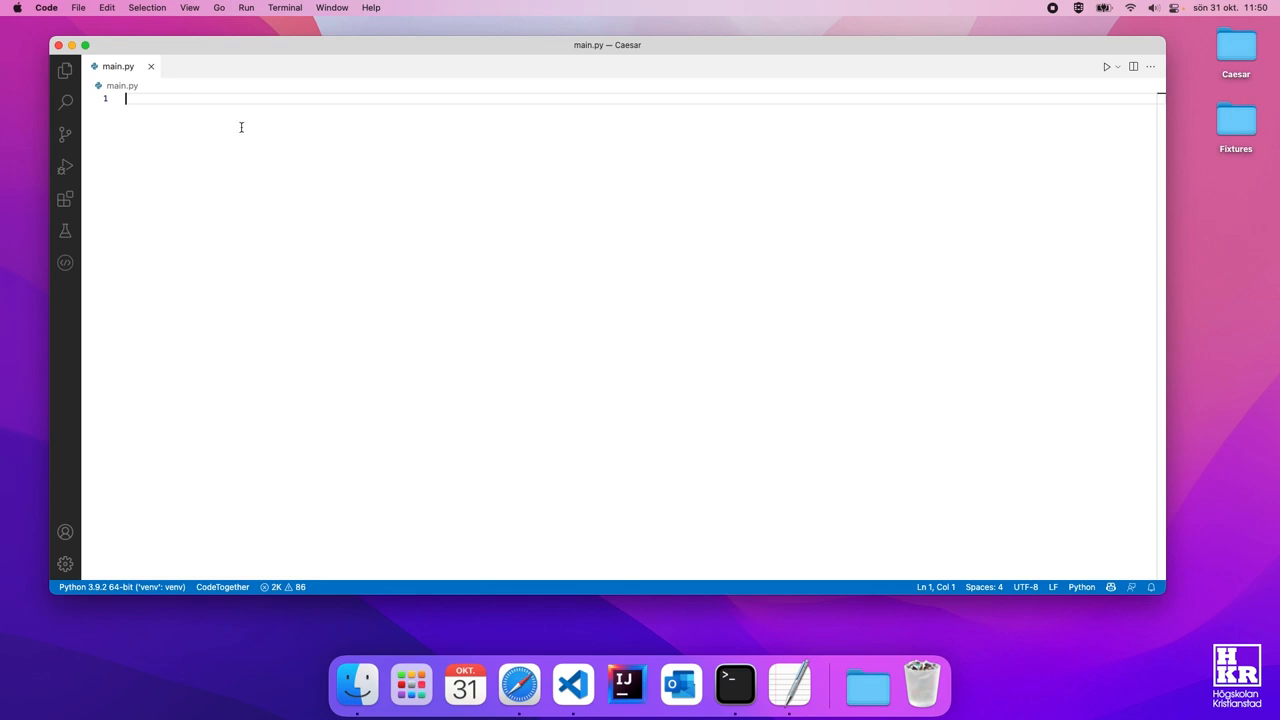
pyautogui.moveTo(232, 104)
pyautogui.write('# Open a file (f')
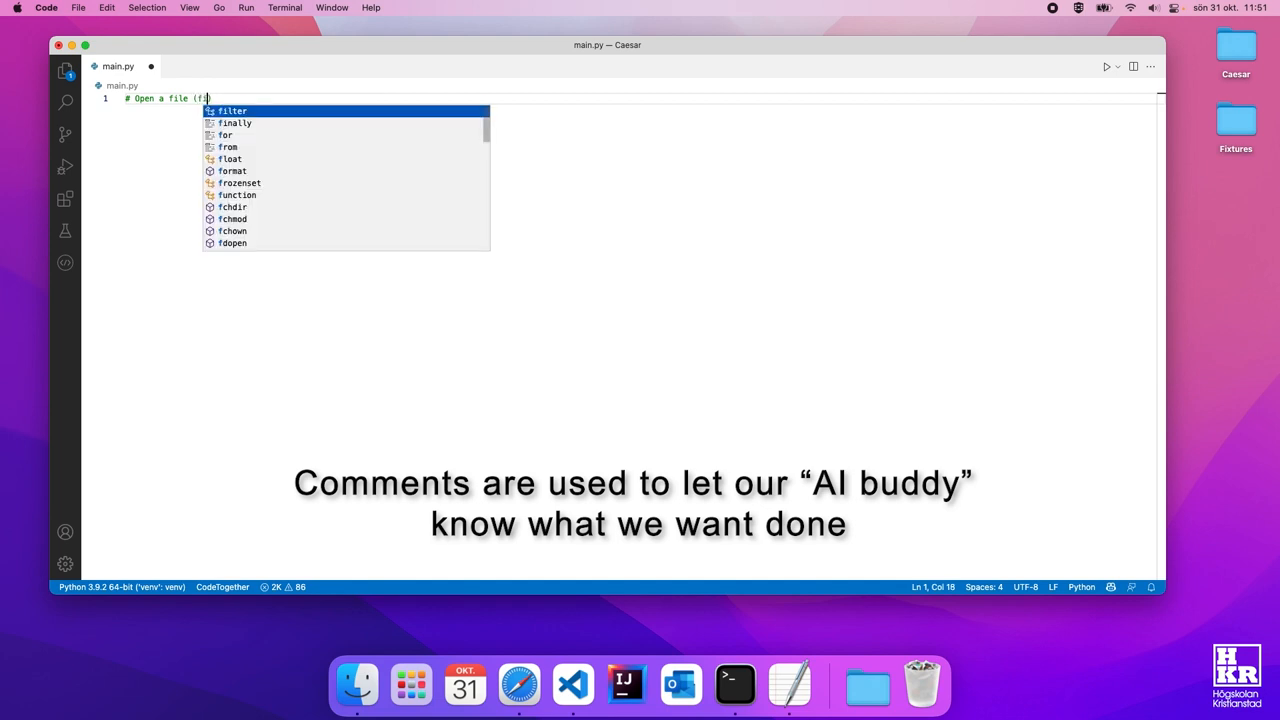
pyautogui.write('ilename) and print its contents')
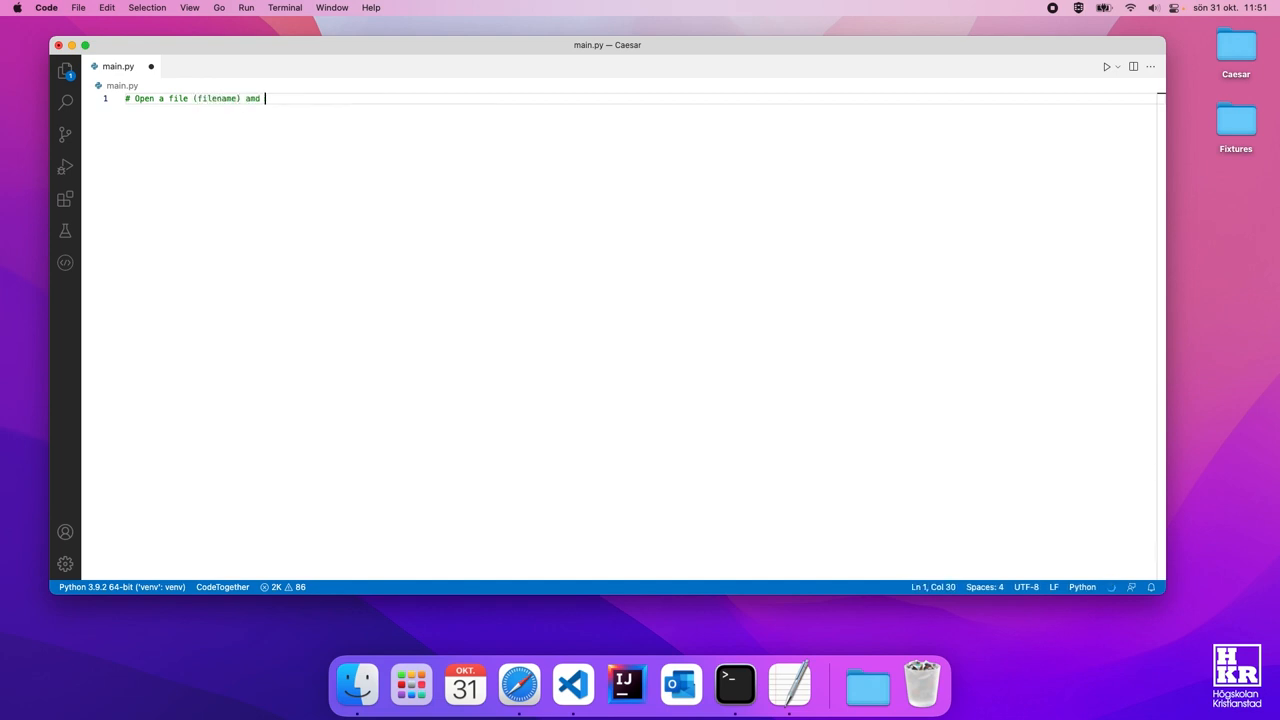
pyautogui.write('return the content as a string')
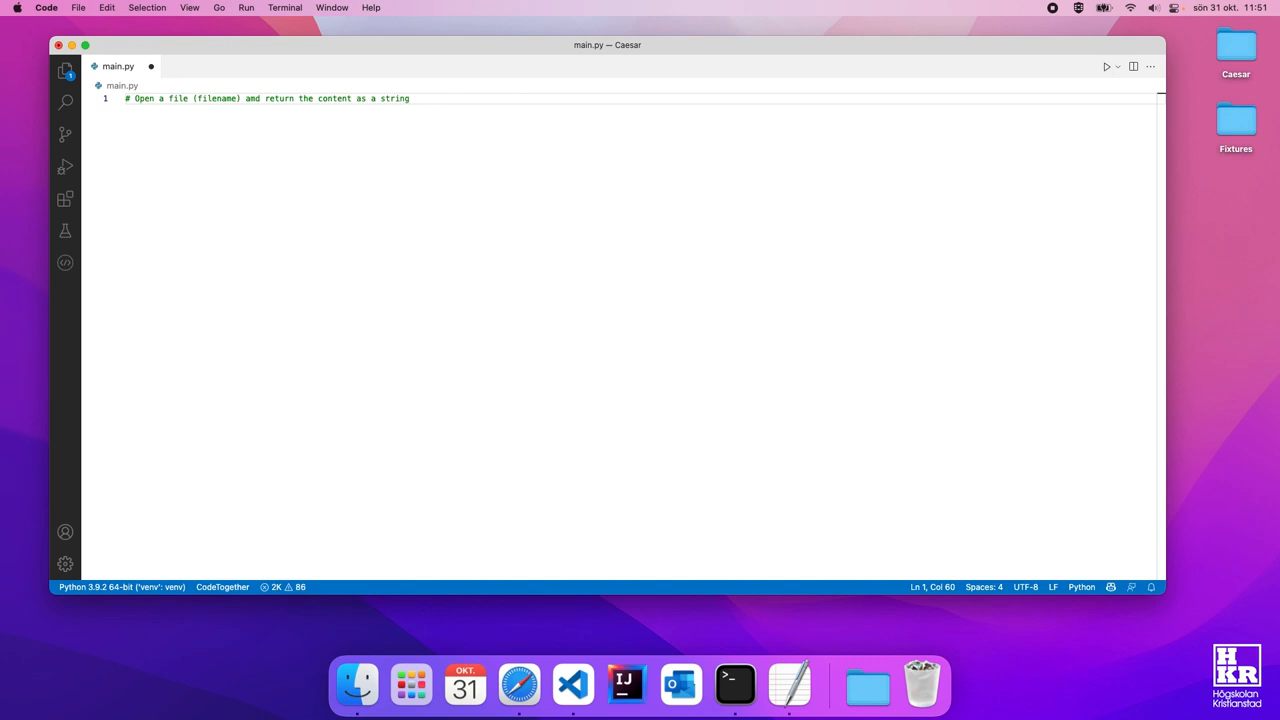
# Step: Define read_file(filename) and a commented write_file function that writes a string to a file
pyautogui.press('Enter')
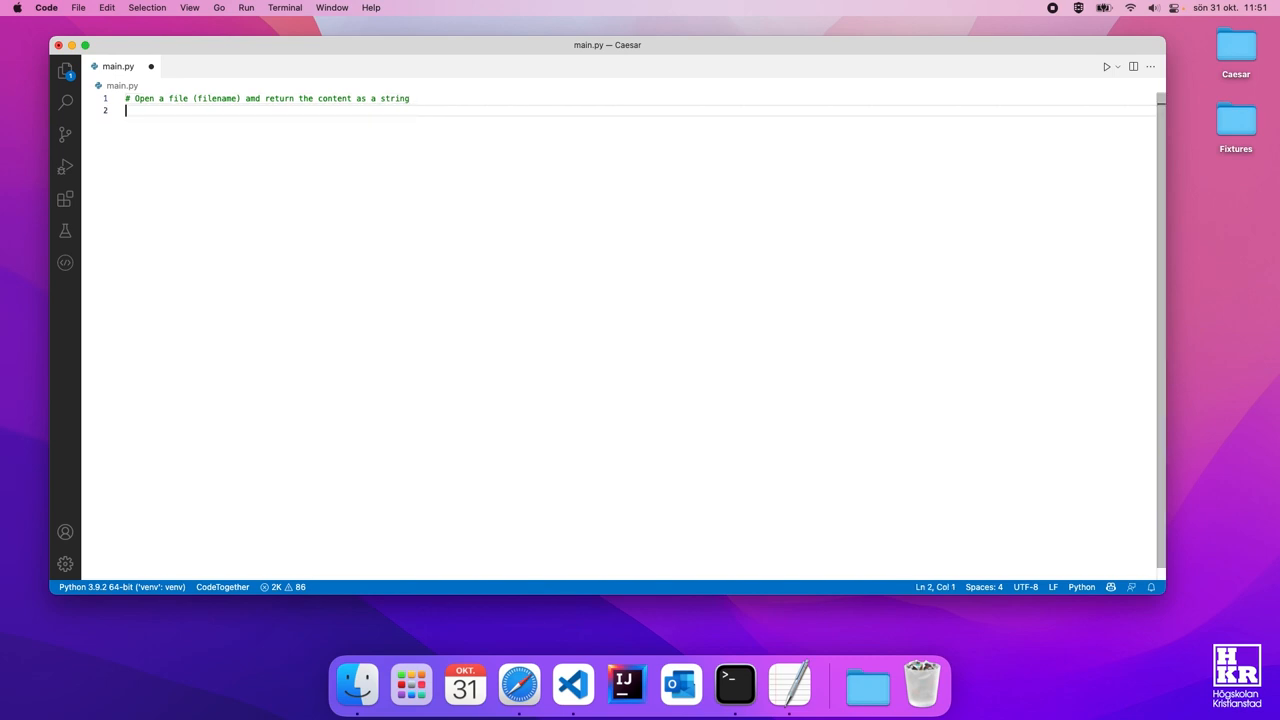
pyautogui.write('def')
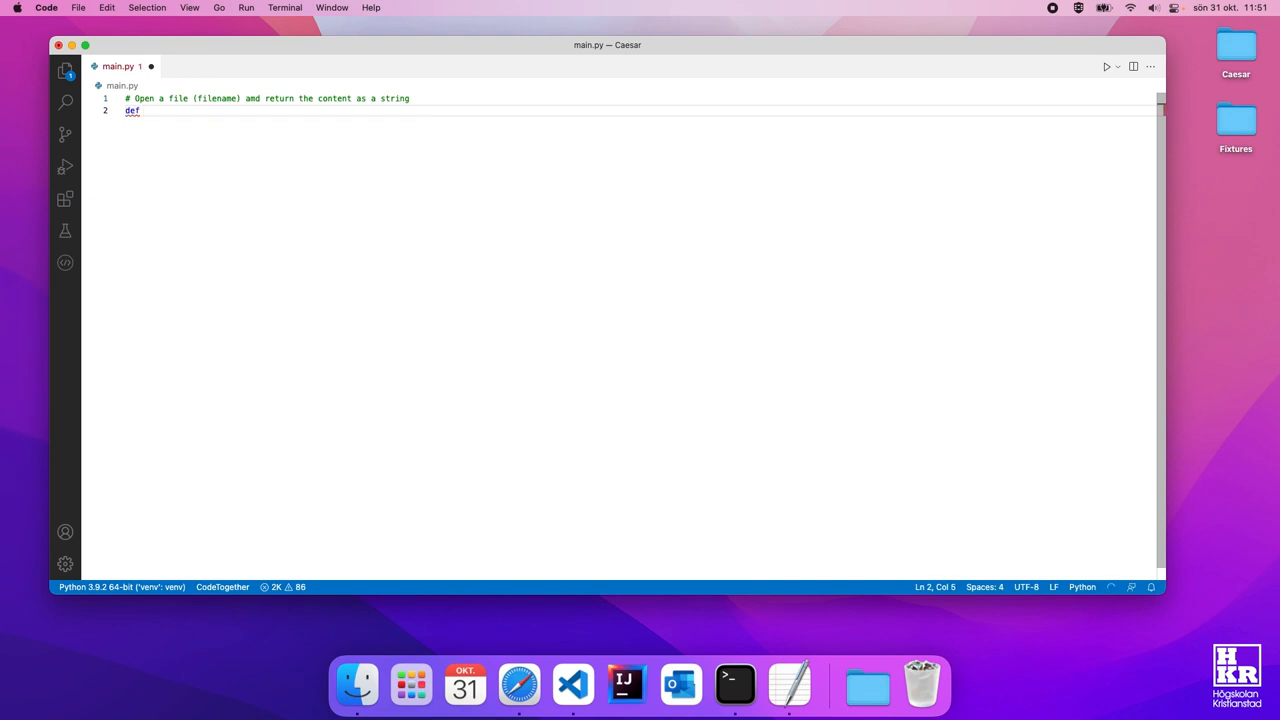
pyautogui.write('read_file(filename):')
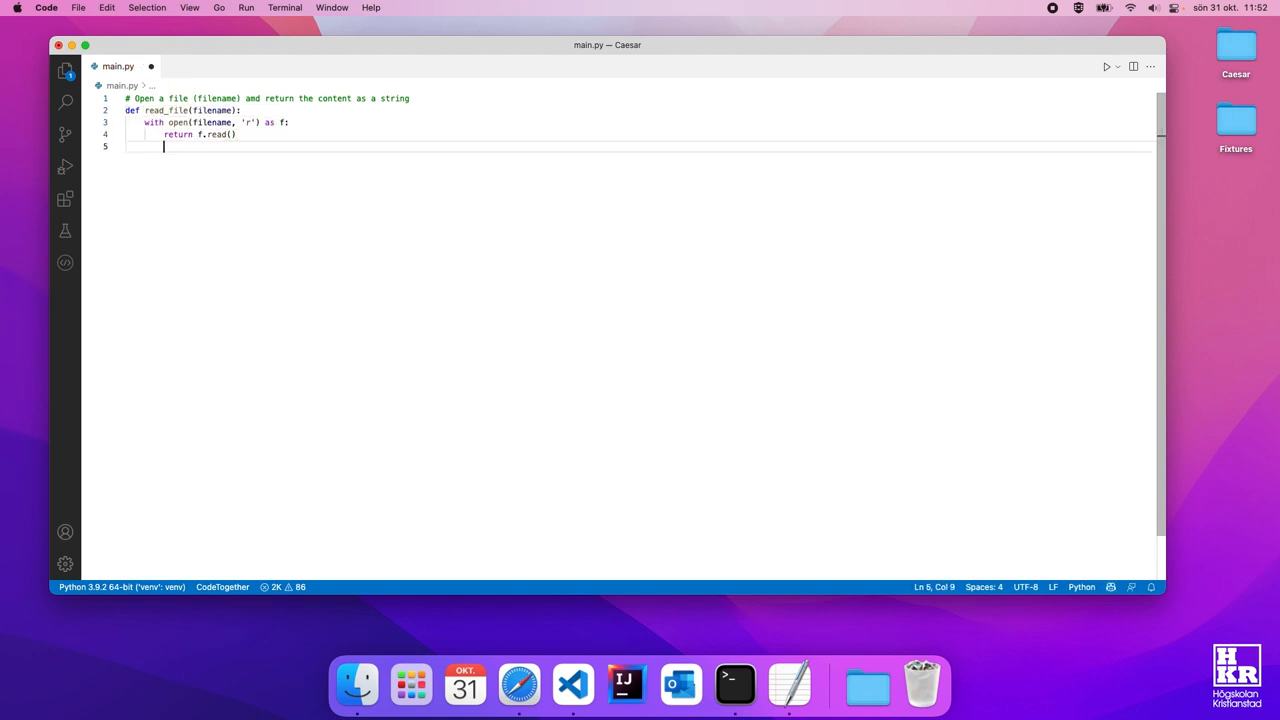
pyautogui.write('# Write a string to a file (filename)')
pyautogui.write('# Use ca')
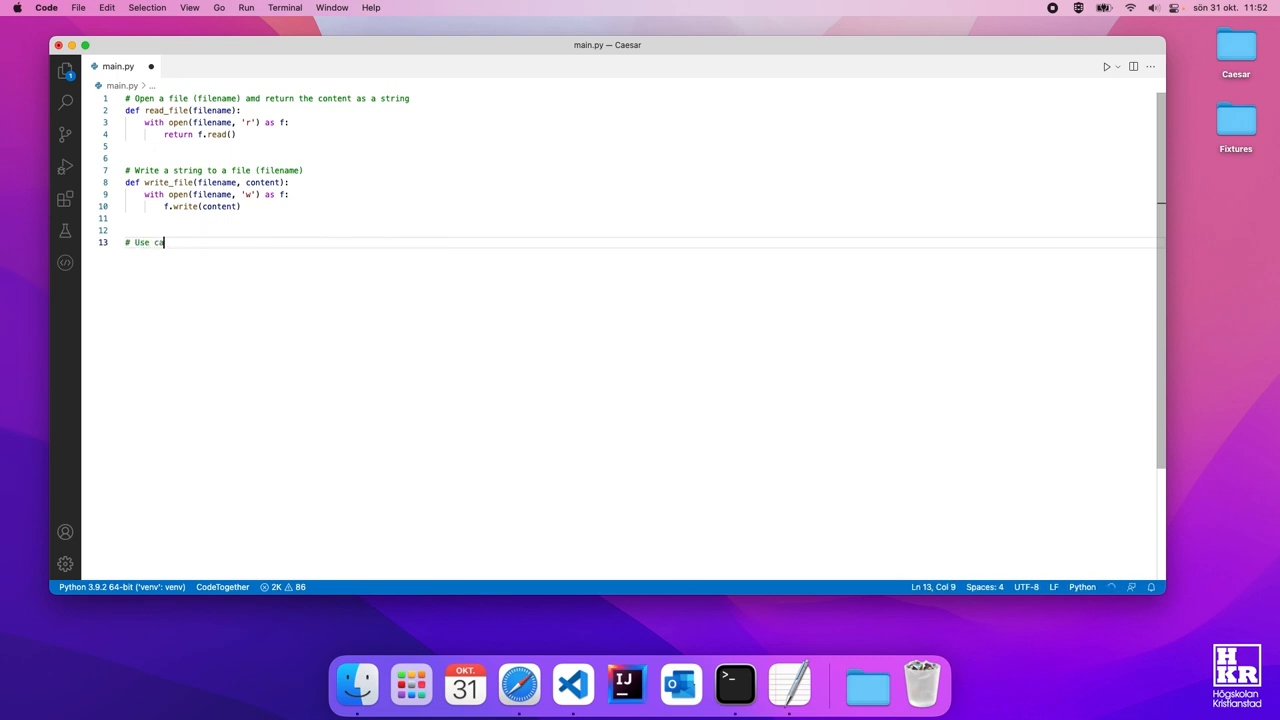
# Step: Add encrypt(plaintext, key) under a Caesar cipher comment, then a comment for a matching decrypt function
pyautogui.write('esar cipher to encrypt a string (plaintext)')
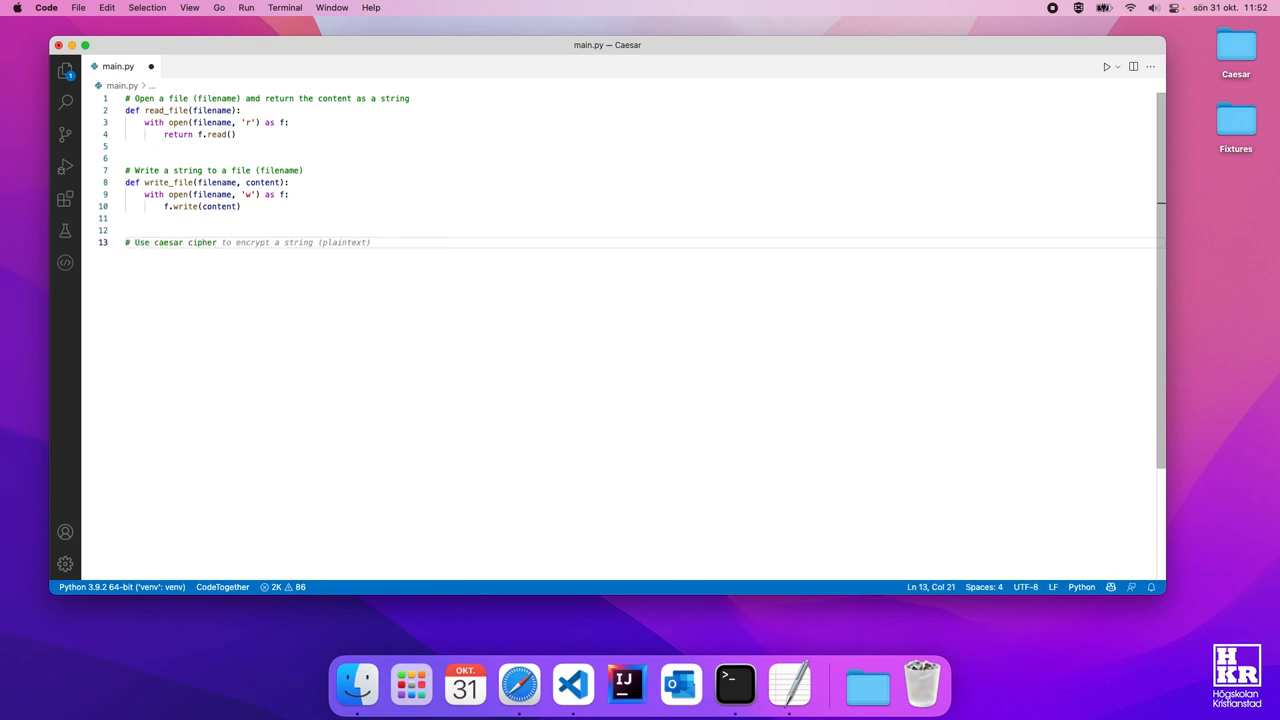
pyautogui.write('by a given key (key')
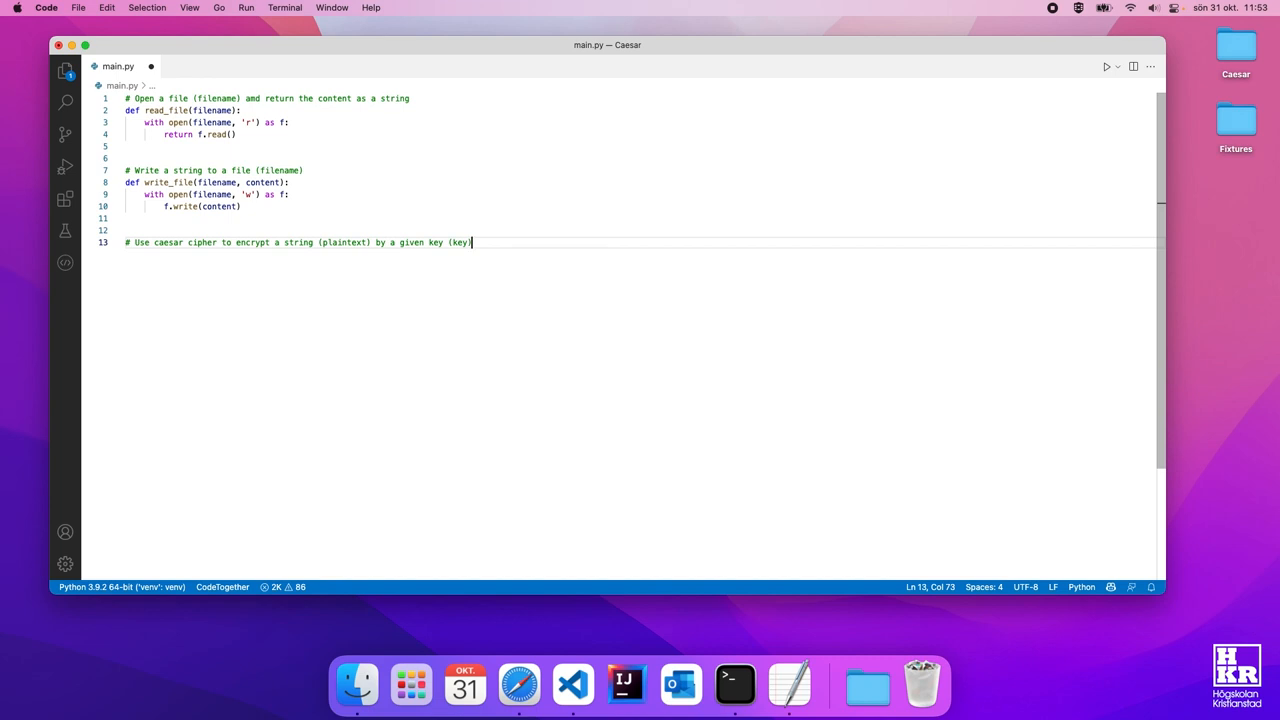
pyautogui.press('Enter')
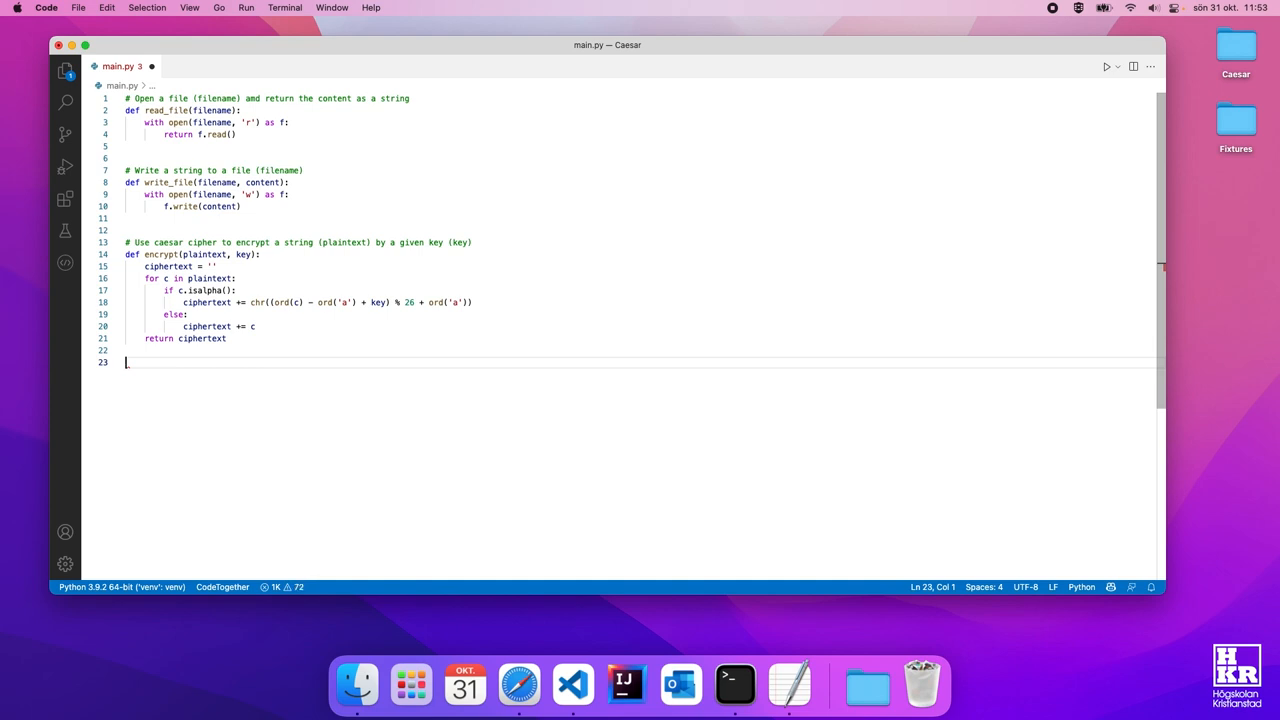
pyautogui.write('# Use caesar cipher to decrypt a string (ciphertext) by a given key (key)')
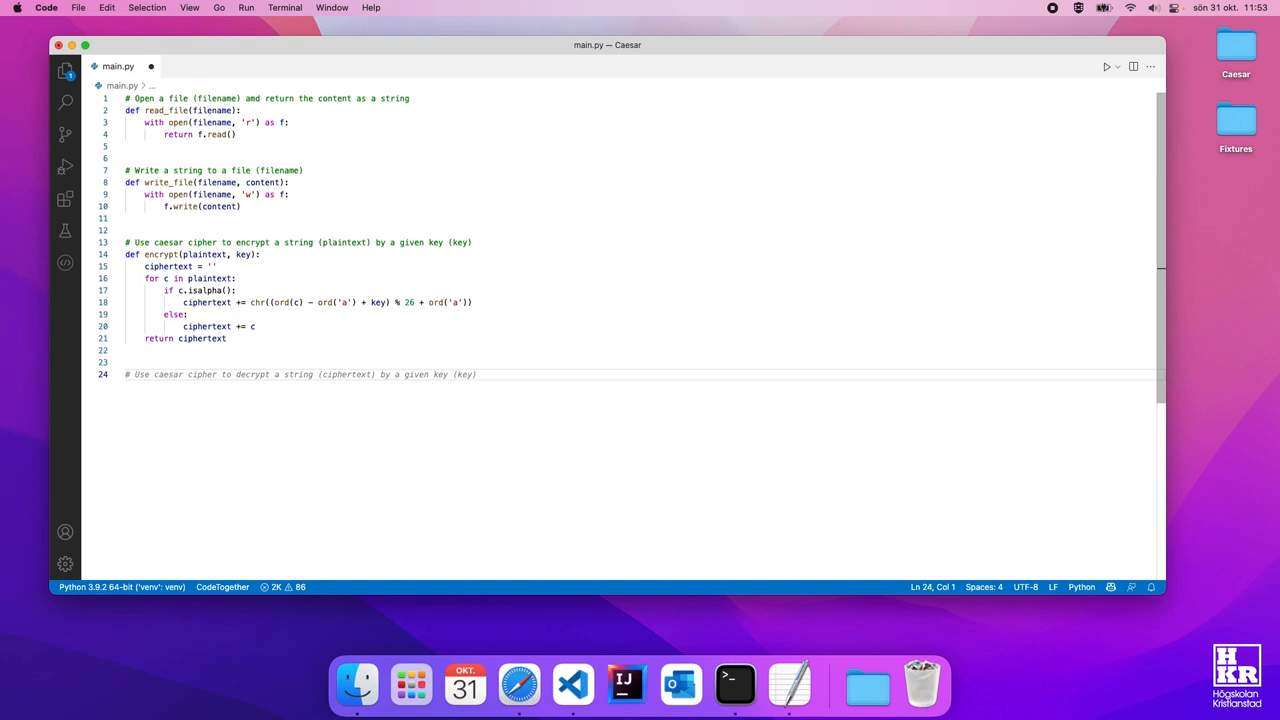
# Step: Define main() encrypting plaintext.txt with key 3 into ciphertext.txt, called under the __main__ guard
pyautogui.write('de main()')
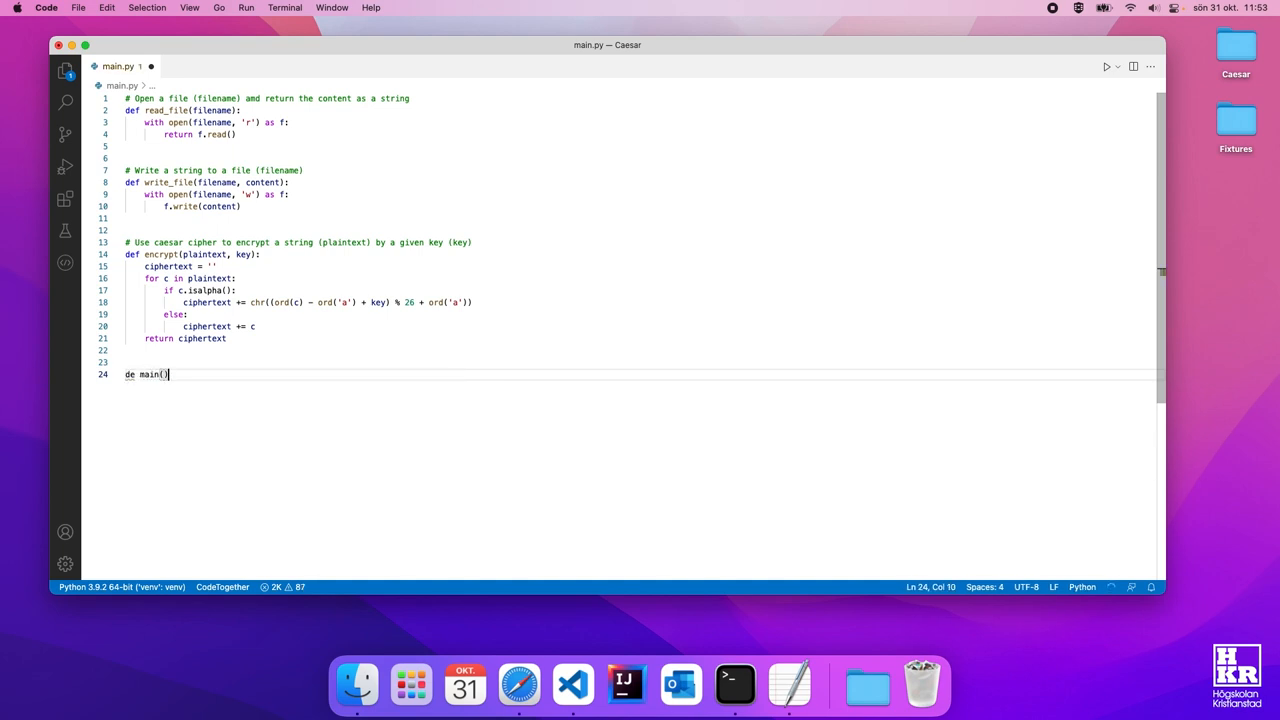
pyautogui.write(':')
pyautogui.write('write_file(filename, ciphertext)')
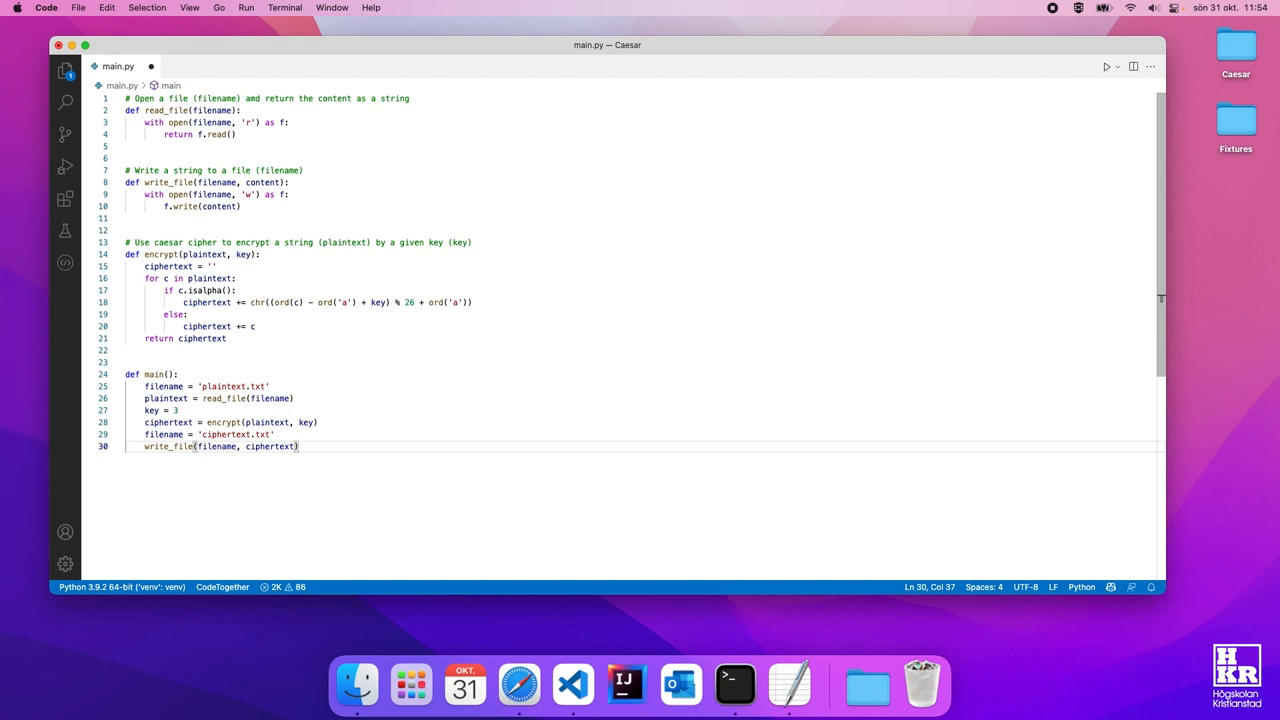
pyautogui.press('Enter')
pyautogui.write("if __name__ == '__main__':")
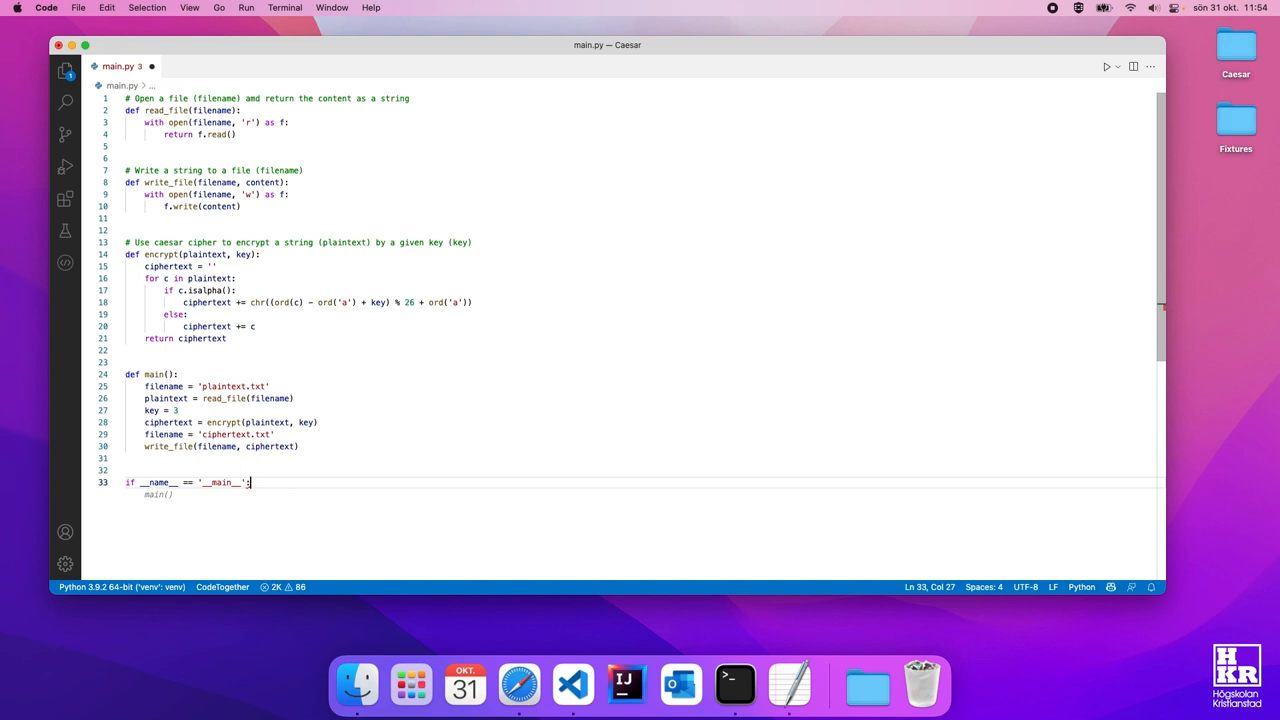
pyautogui.press('Enter')
pyautogui.write('main()')
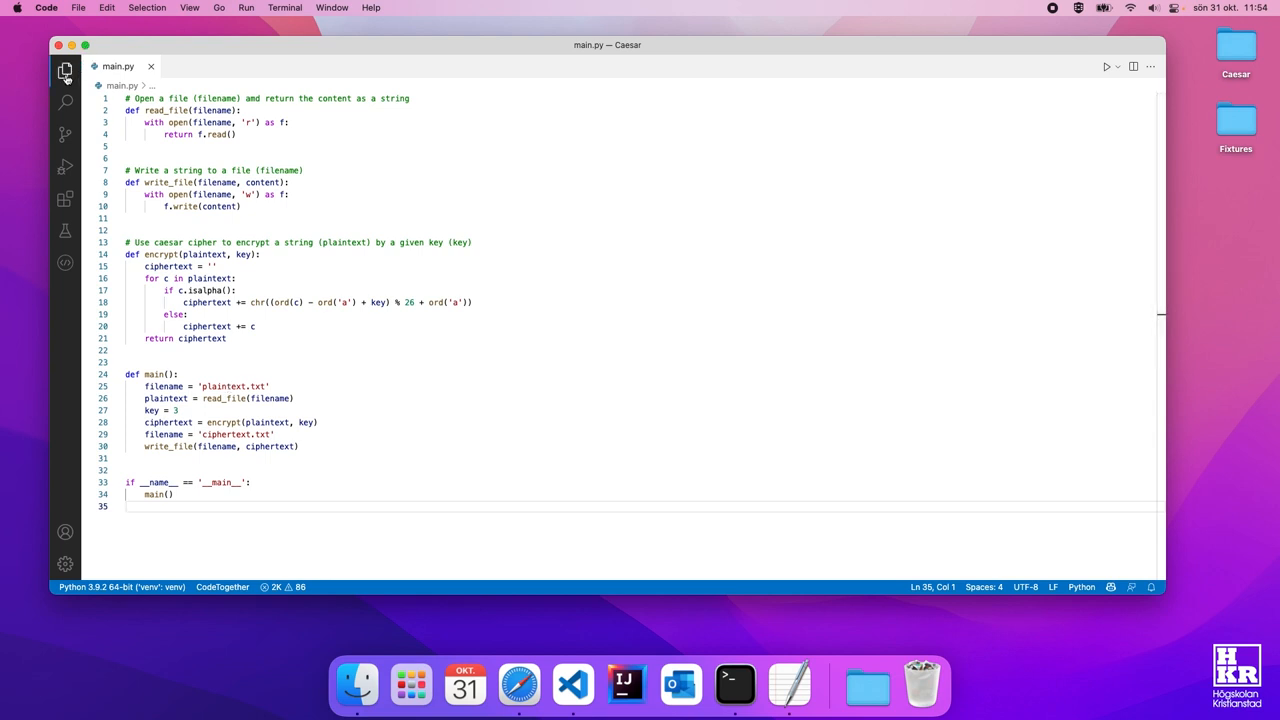
# Step: Create plaintext.txt in the Caesar folder containing 'hello everyone' and return to main.py
pyautogui.click(64, 90)
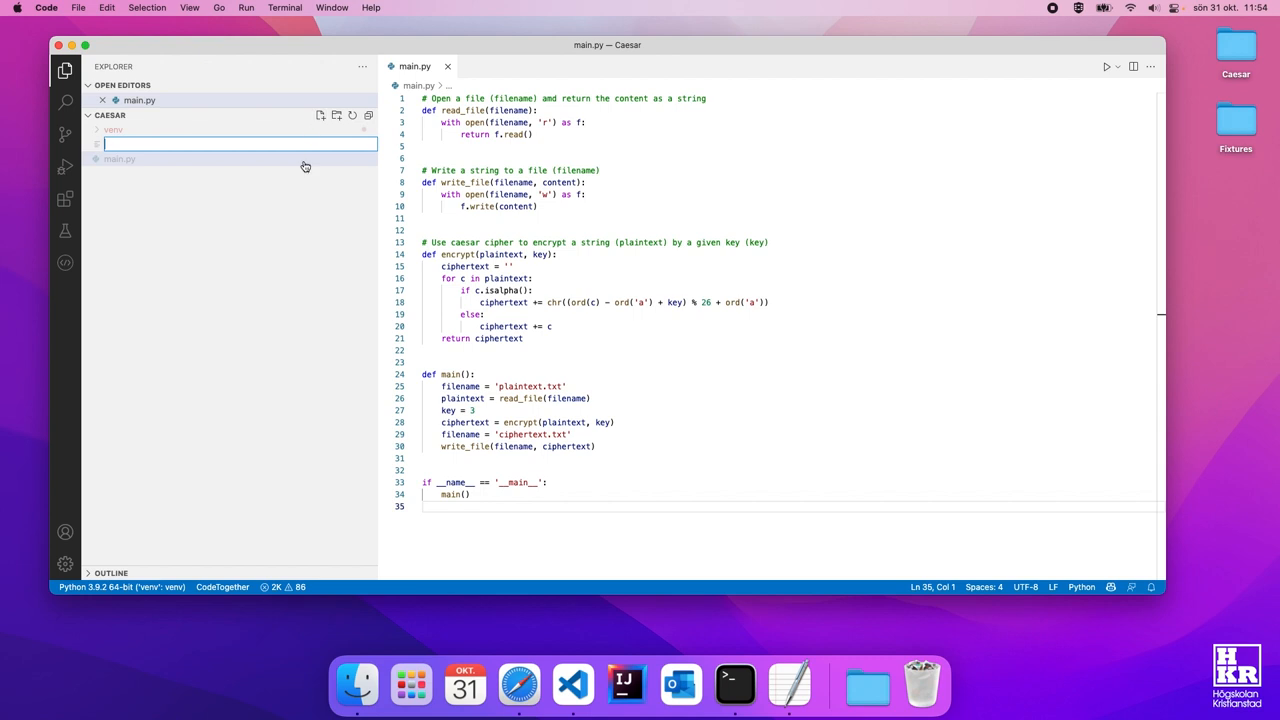
pyautogui.write('plaintext.txt')
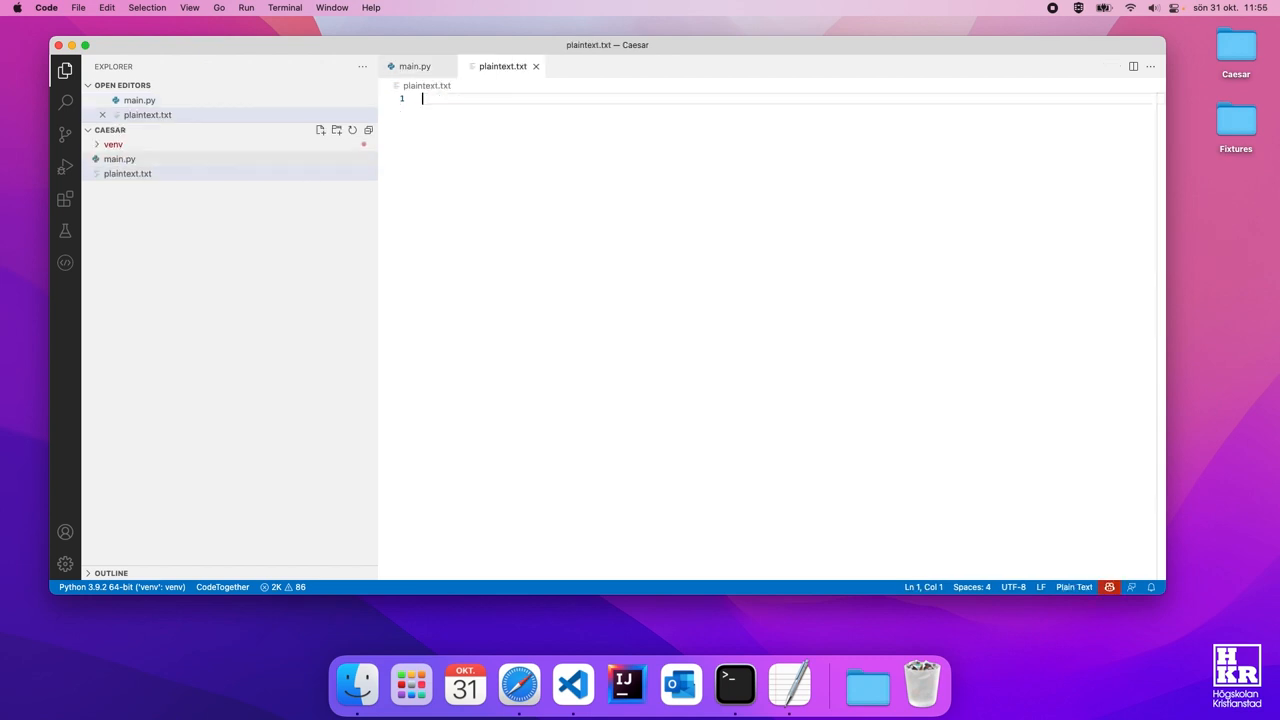
pyautogui.moveTo(120, 160)
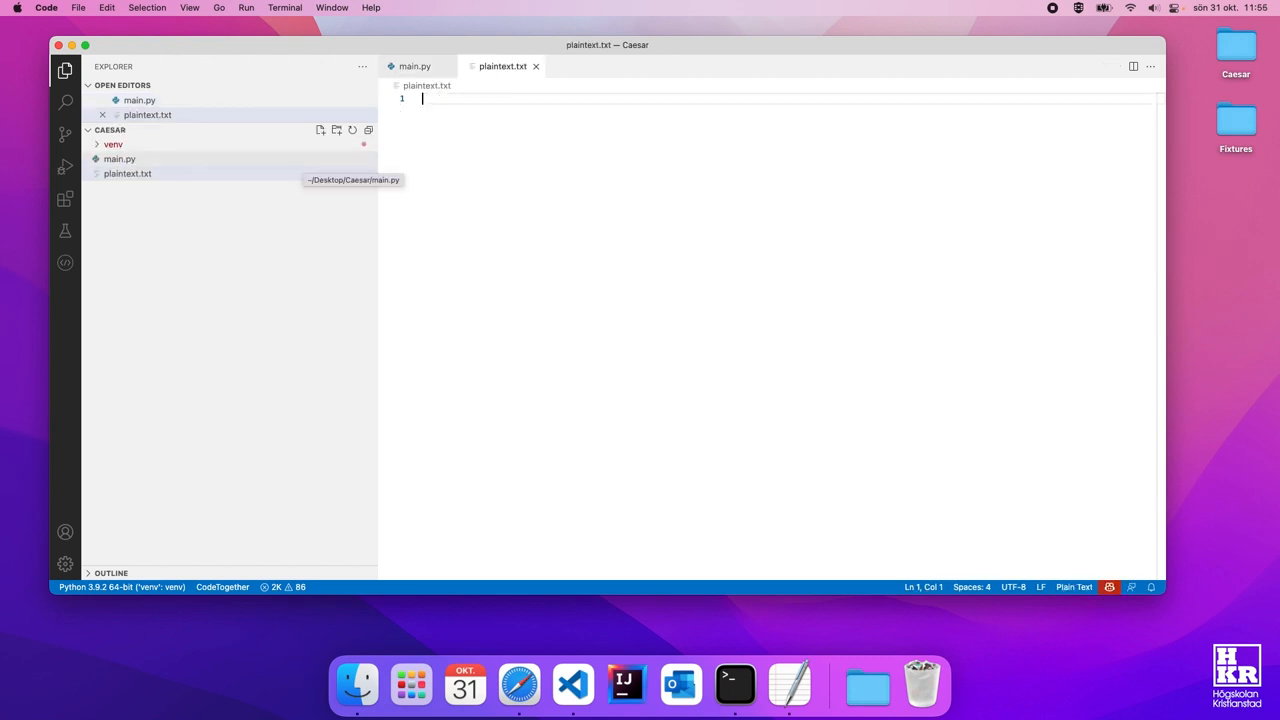
pyautogui.write('hello')
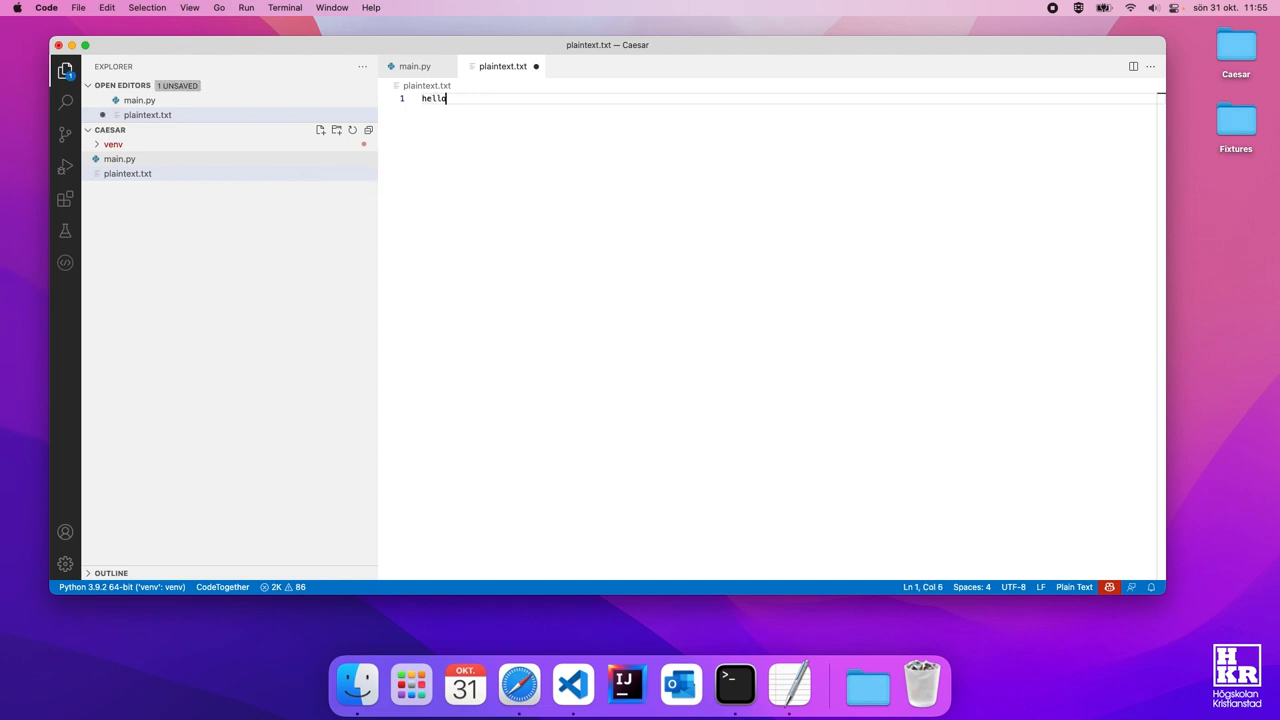
pyautogui.write('everyone')
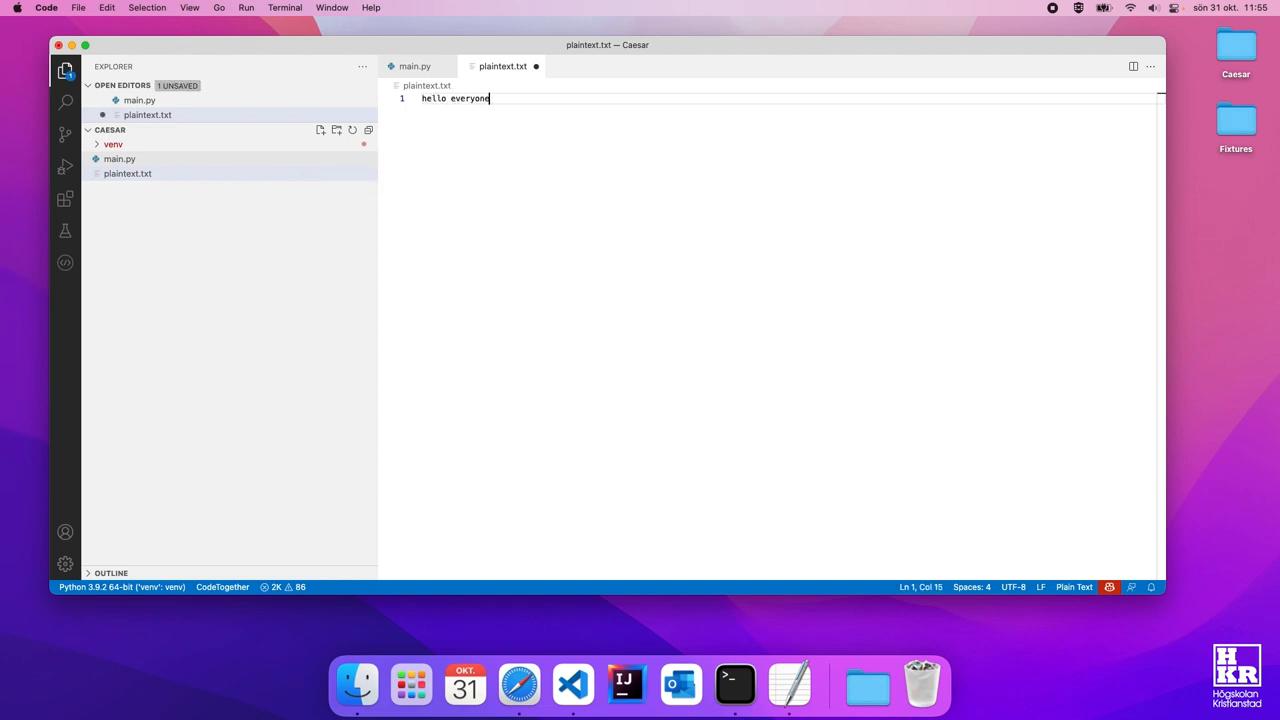
pyautogui.click(412, 64)
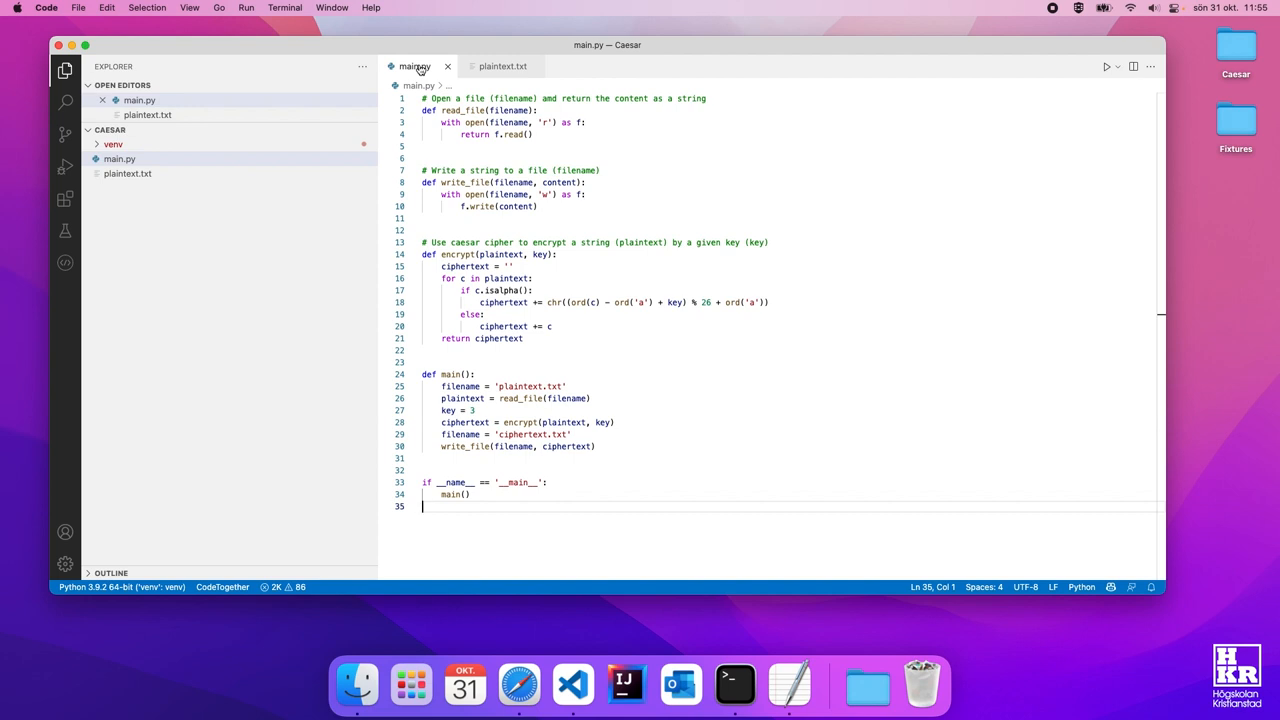
# Step: Run main.py and open the generated ciphertext.txt from the Explorer
pyautogui.click(1106, 66)
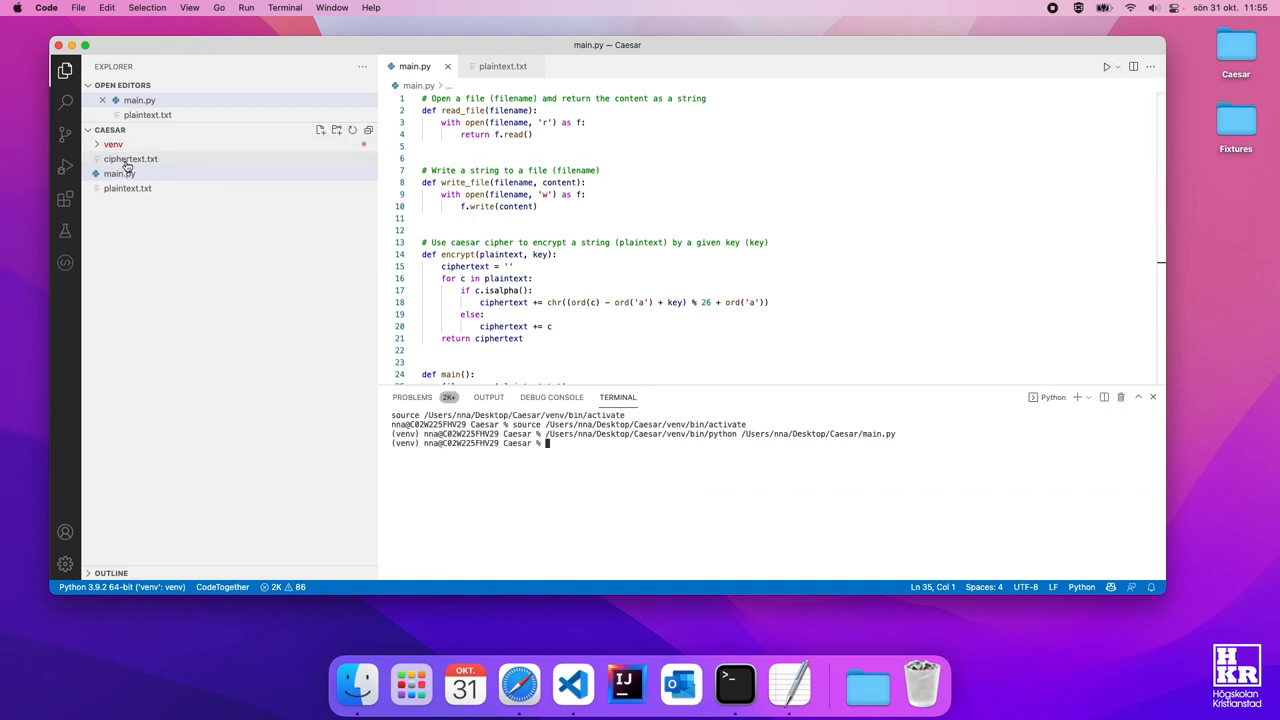
pyautogui.moveTo(128, 160)
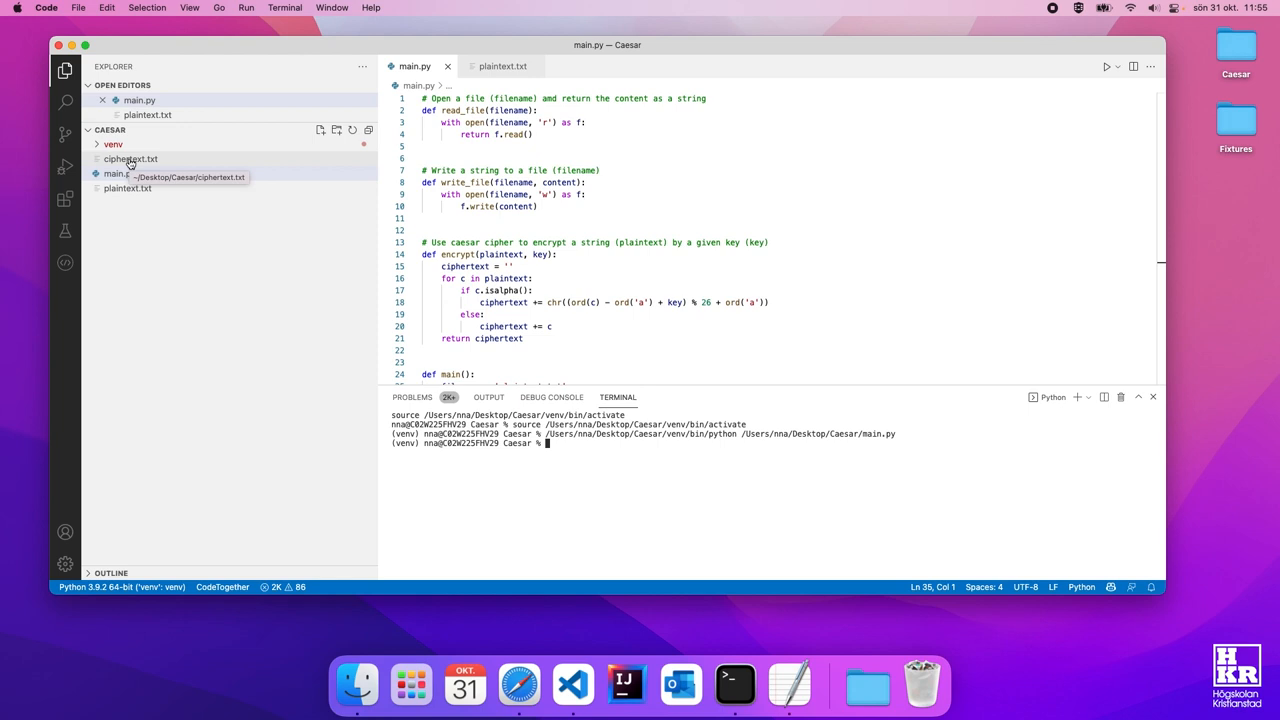
pyautogui.click(122, 160)
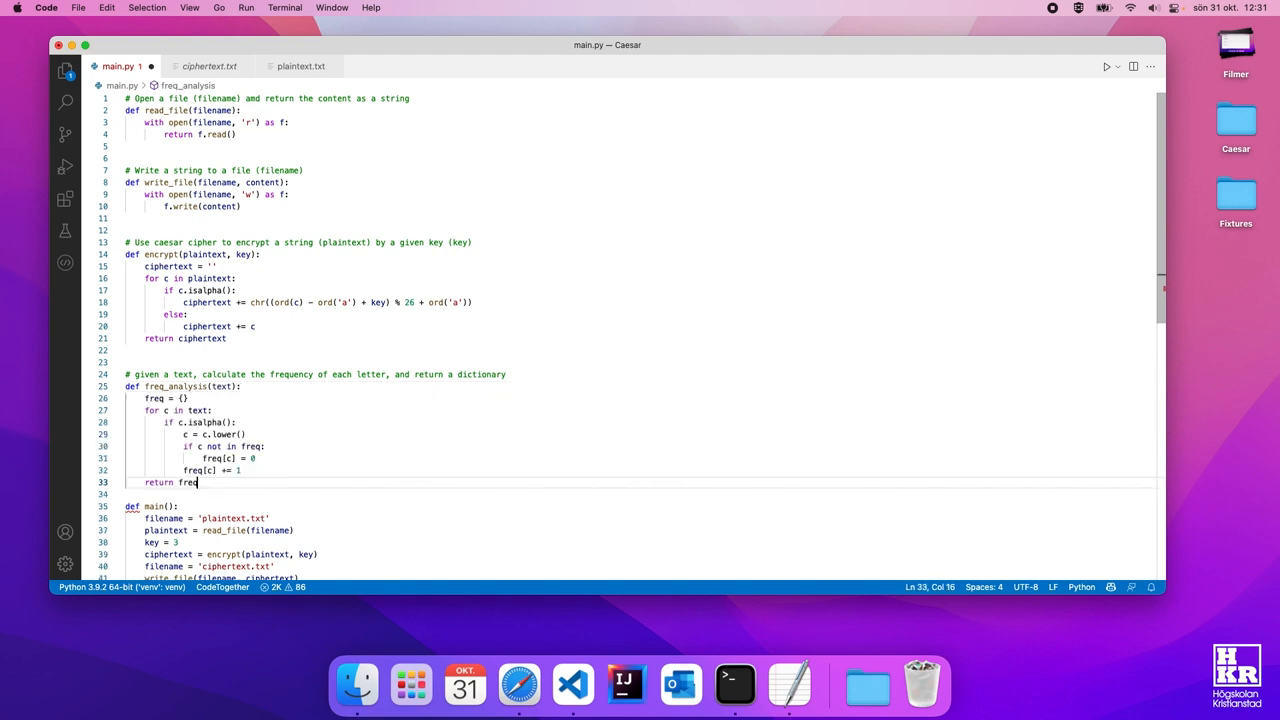
# Step: Leave blank lines after freq_analysis and scroll down toward main()
pyautogui.press('Enter')
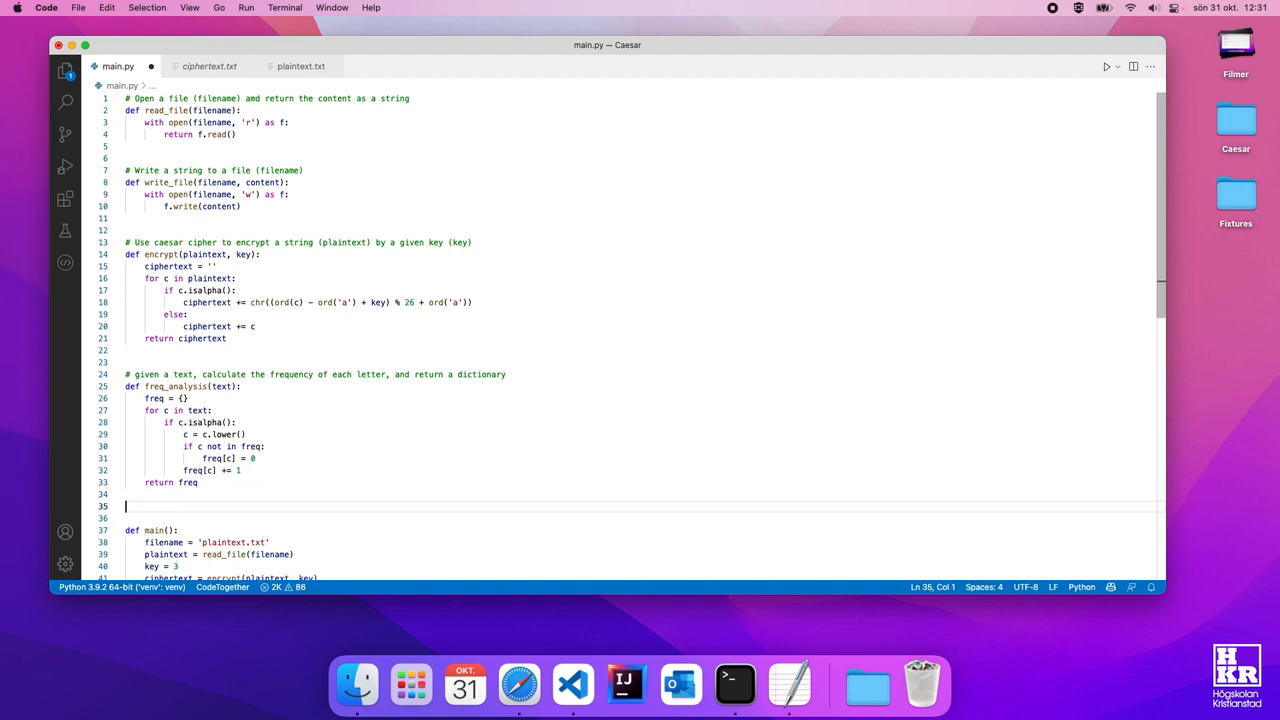
pyautogui.scroll(-3)
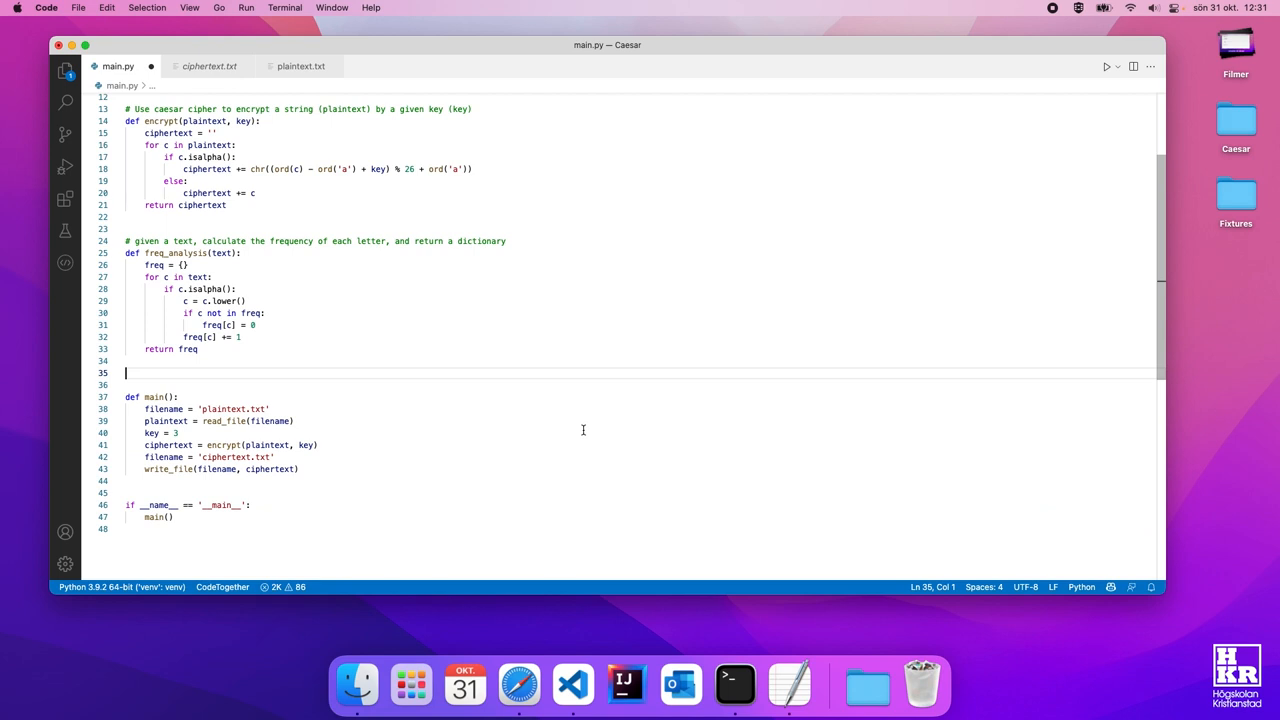
pyautogui.moveTo(614, 452)
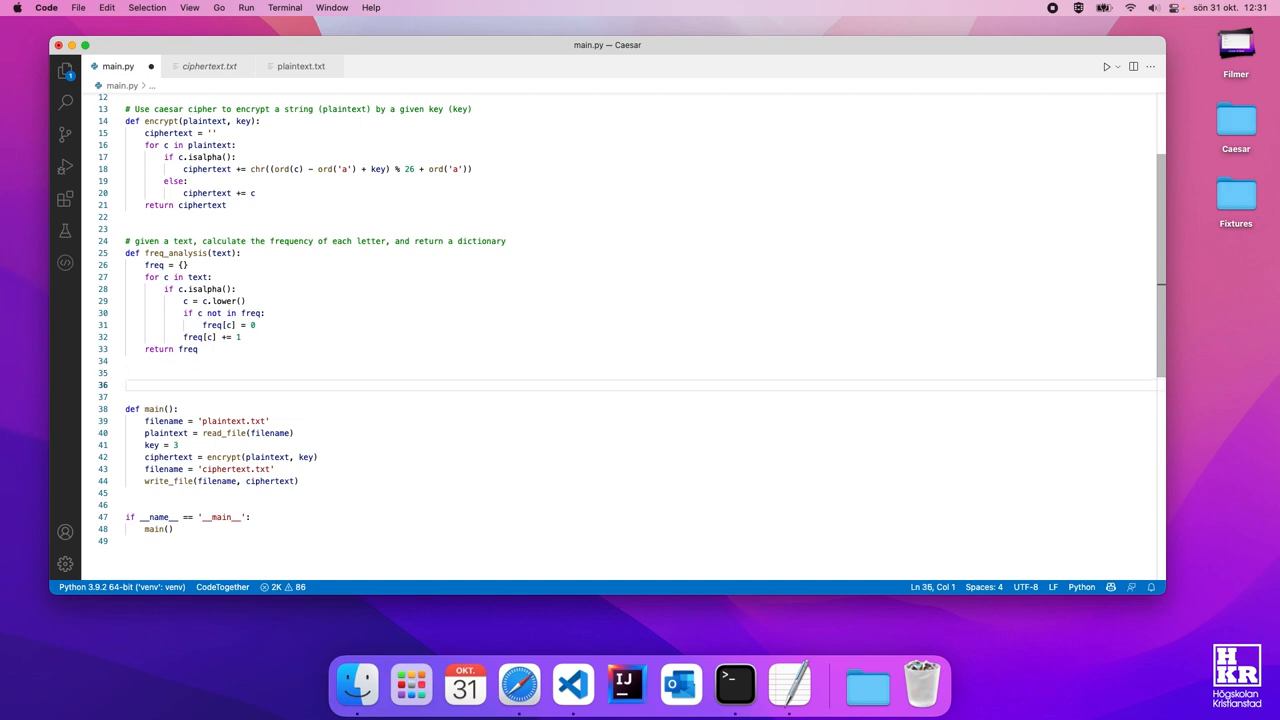
# Step: Write the matplotlib comment for plot_freq: letters a-z on the x-axis, frequency on the y-axis
pyautogui.write('# Use mathplotlib to create a bar chart of the frequency of each letter in the')
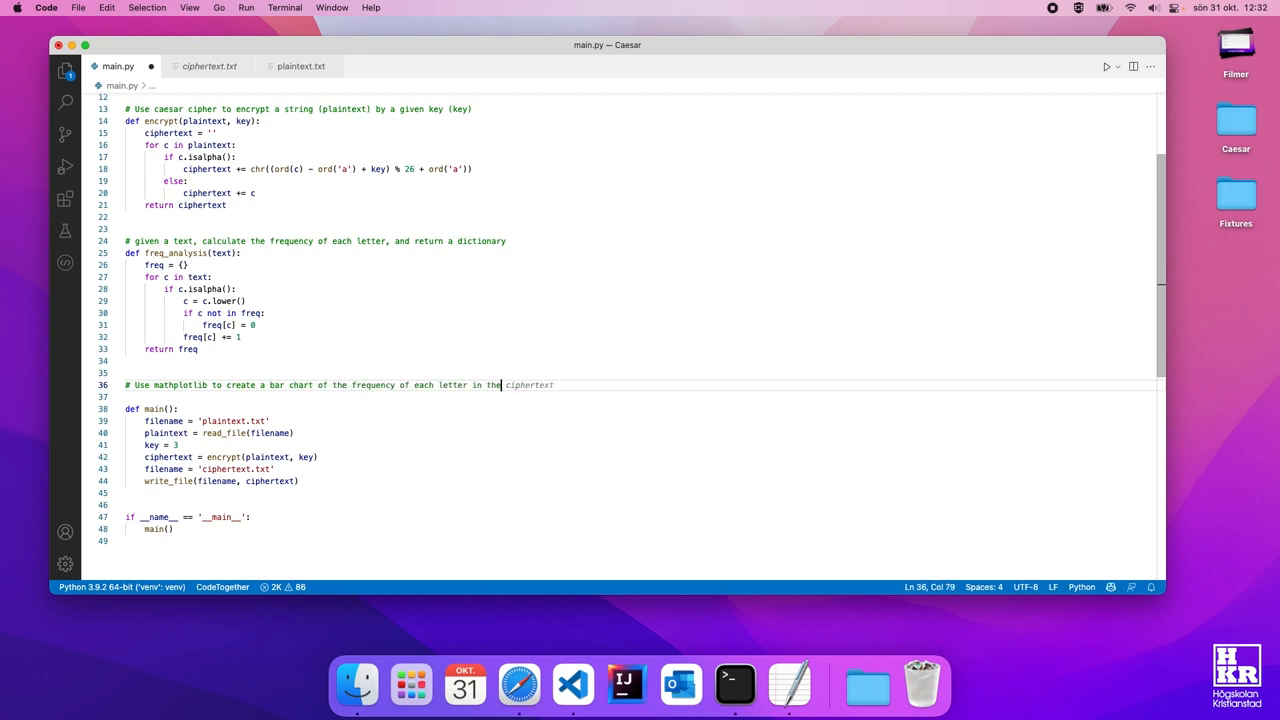
pyautogui.write('(show letters a-z)')
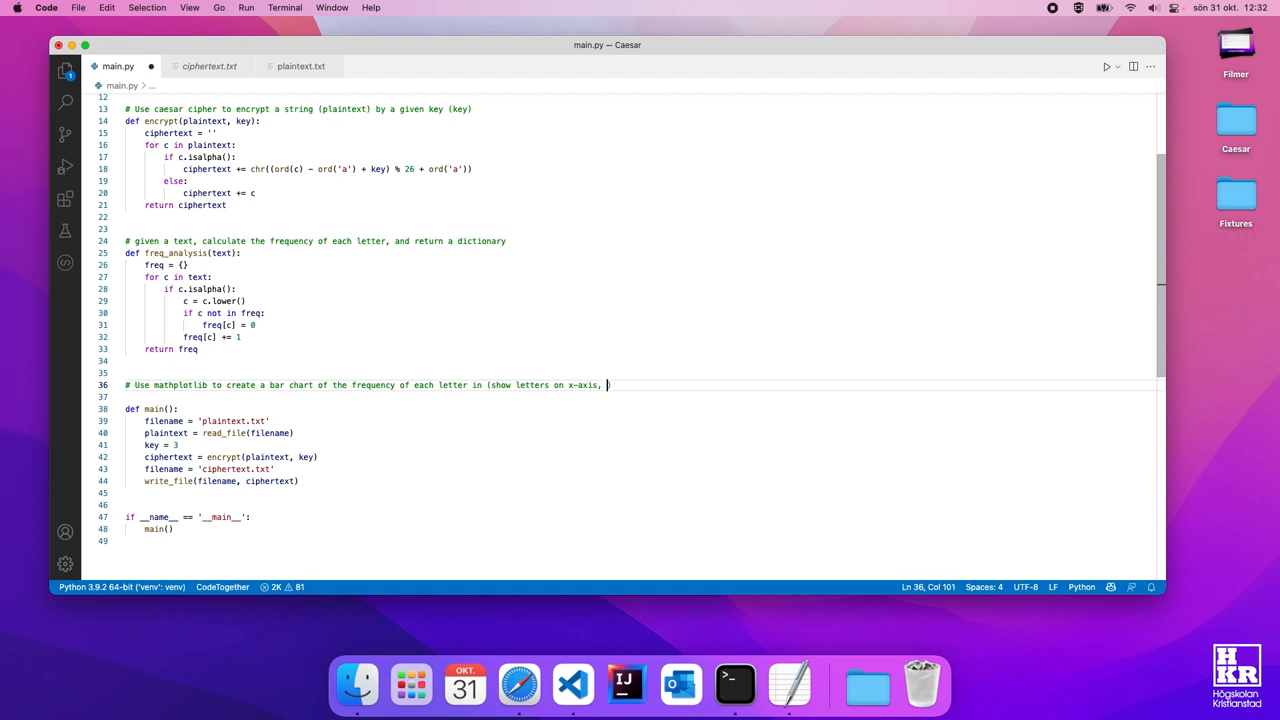
pyautogui.write('frequency on y-axis)')
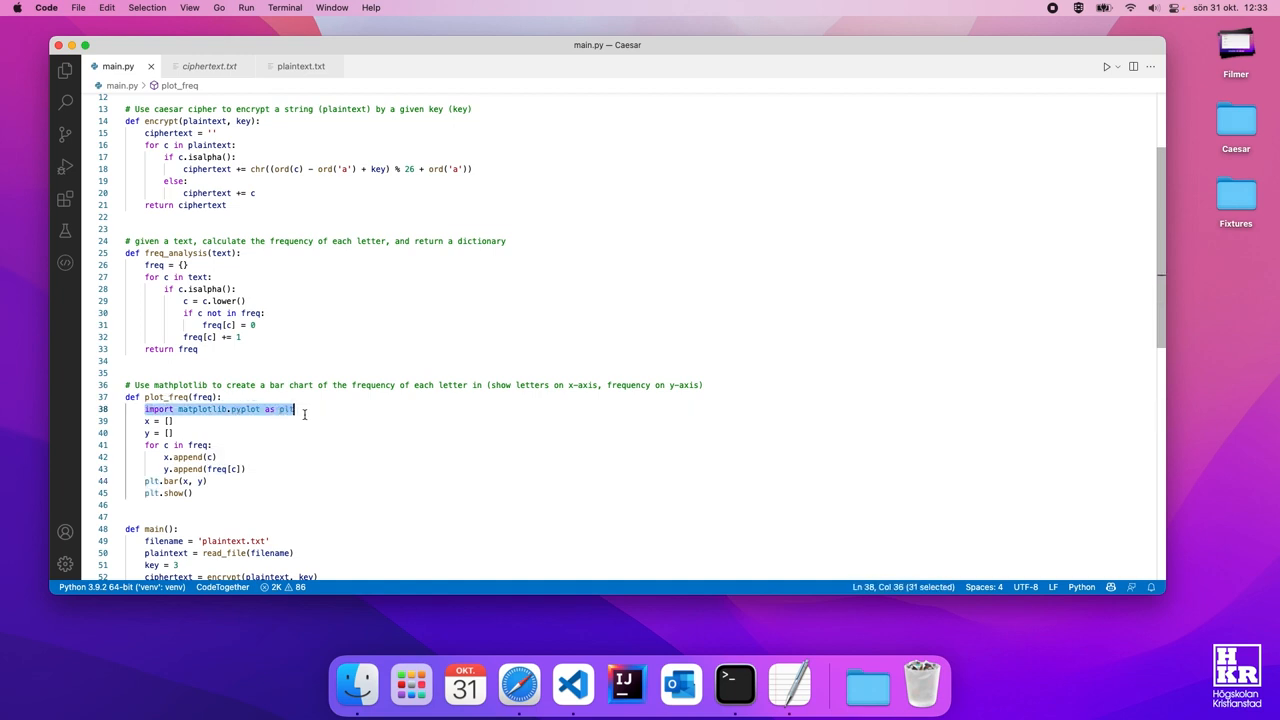
pyautogui.moveTo(348, 504)
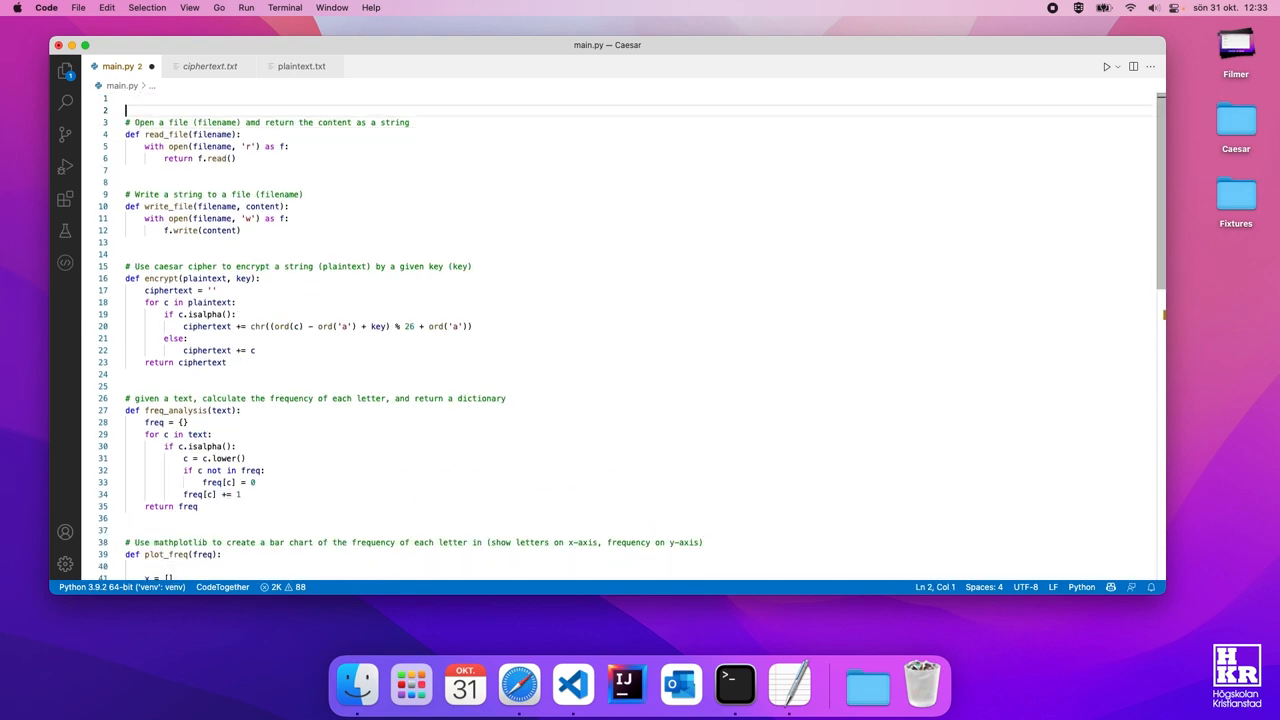
# Step: Place 'import matplotlib.pyplot as plt' at line 1 and position the cursor after write_file in main()
pyautogui.write('import matplotlib.pyplot as plt')
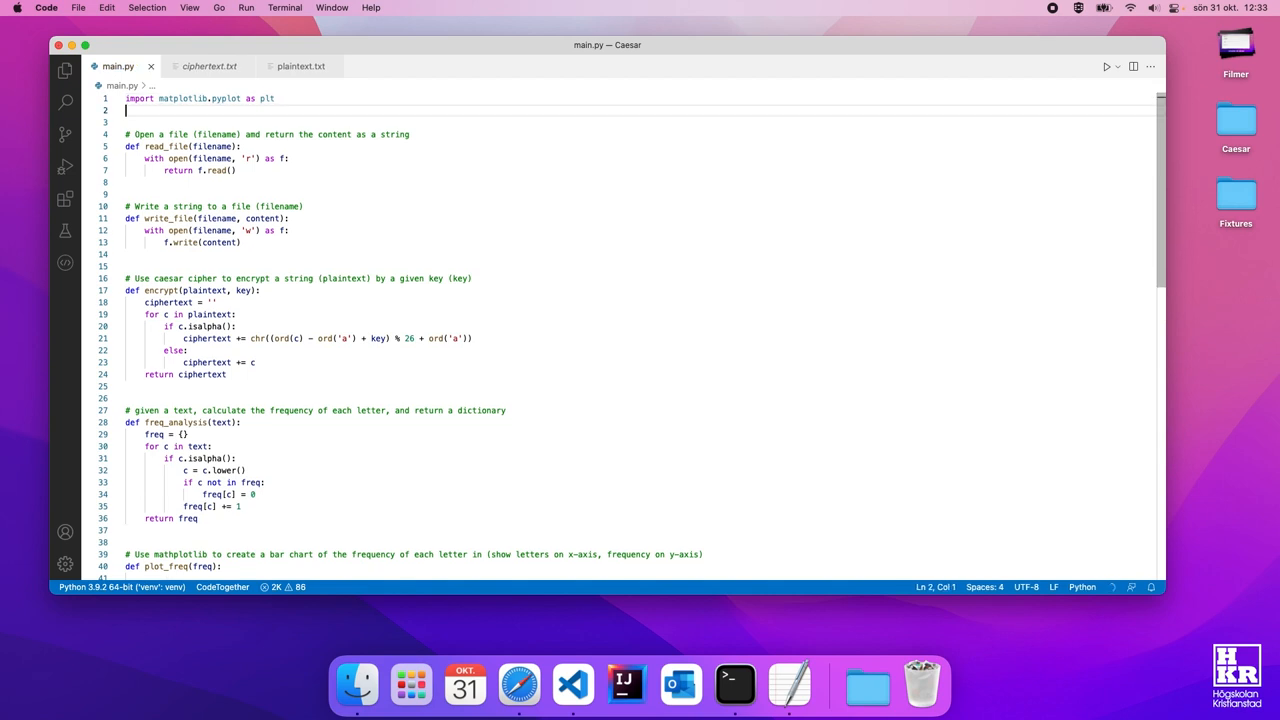
pyautogui.scroll(-3)
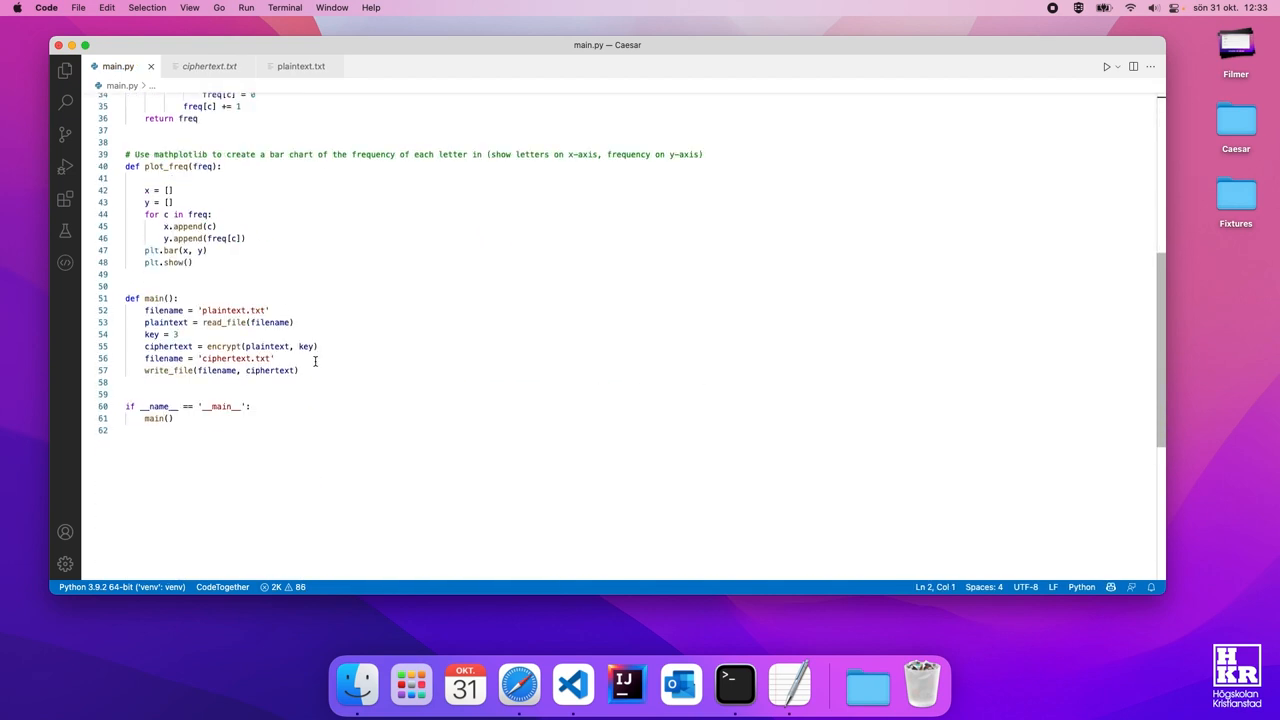
pyautogui.click(150, 430)
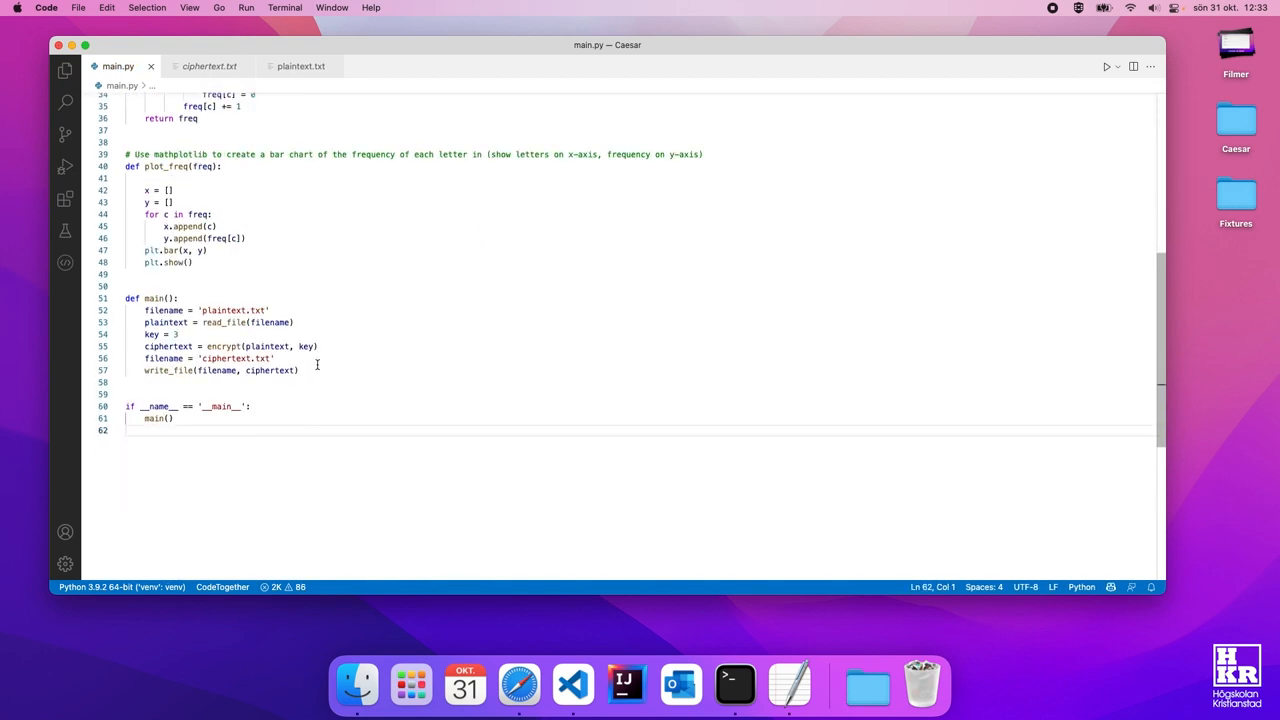
pyautogui.click(298, 370)
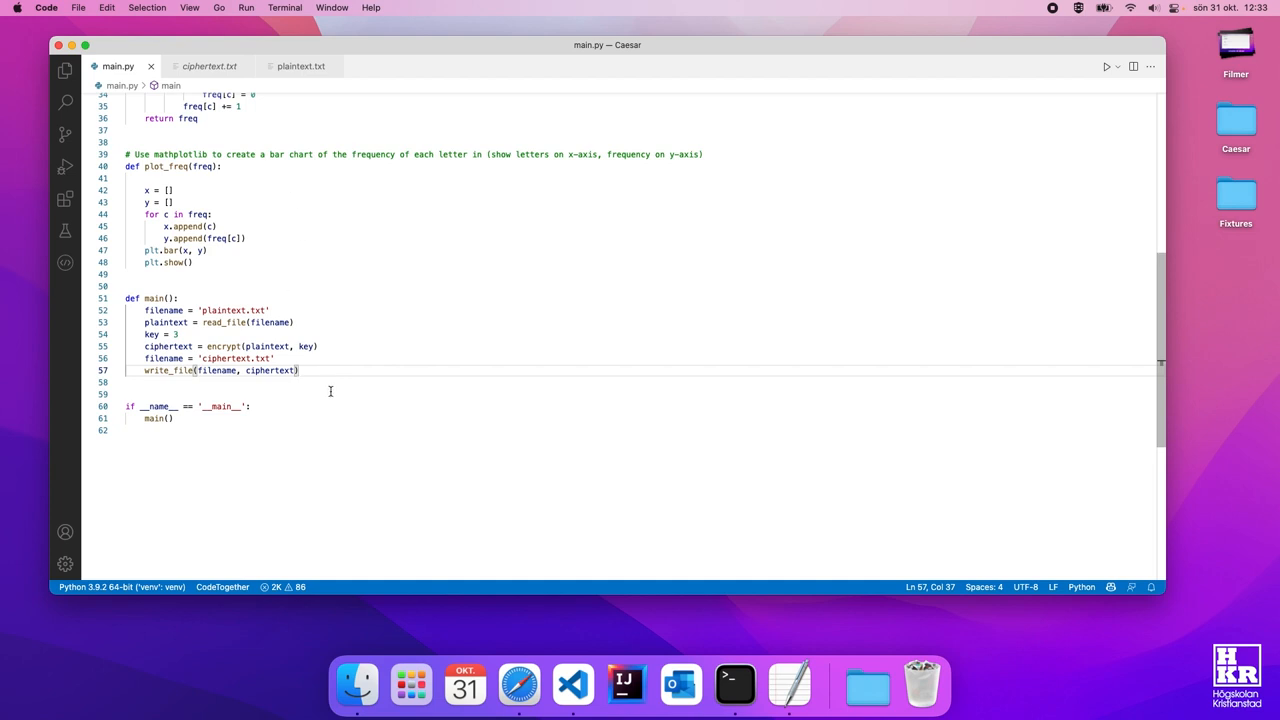
# Step: Add freq = freq_analysis(ciphertext) and plot_freq(freq) at the end of main()
pyautogui.write('freq = freq_analysis(ciphertext)')
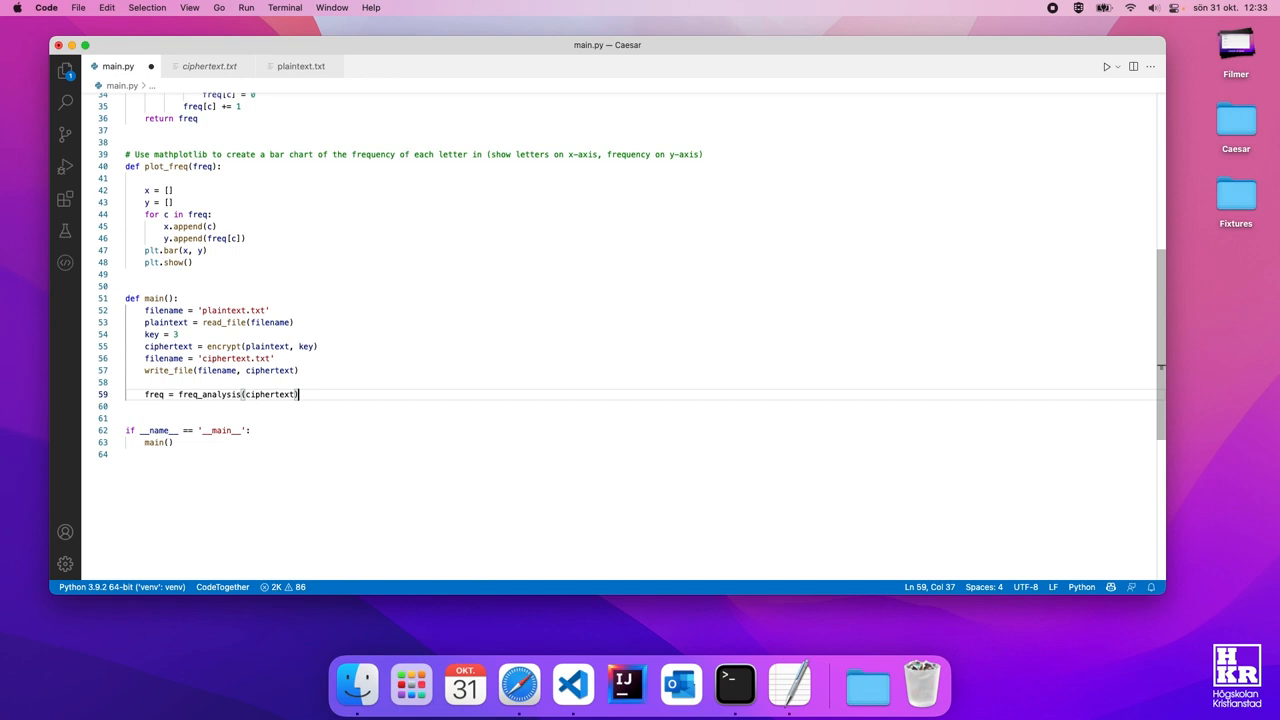
pyautogui.write('plot_freq(freq)')
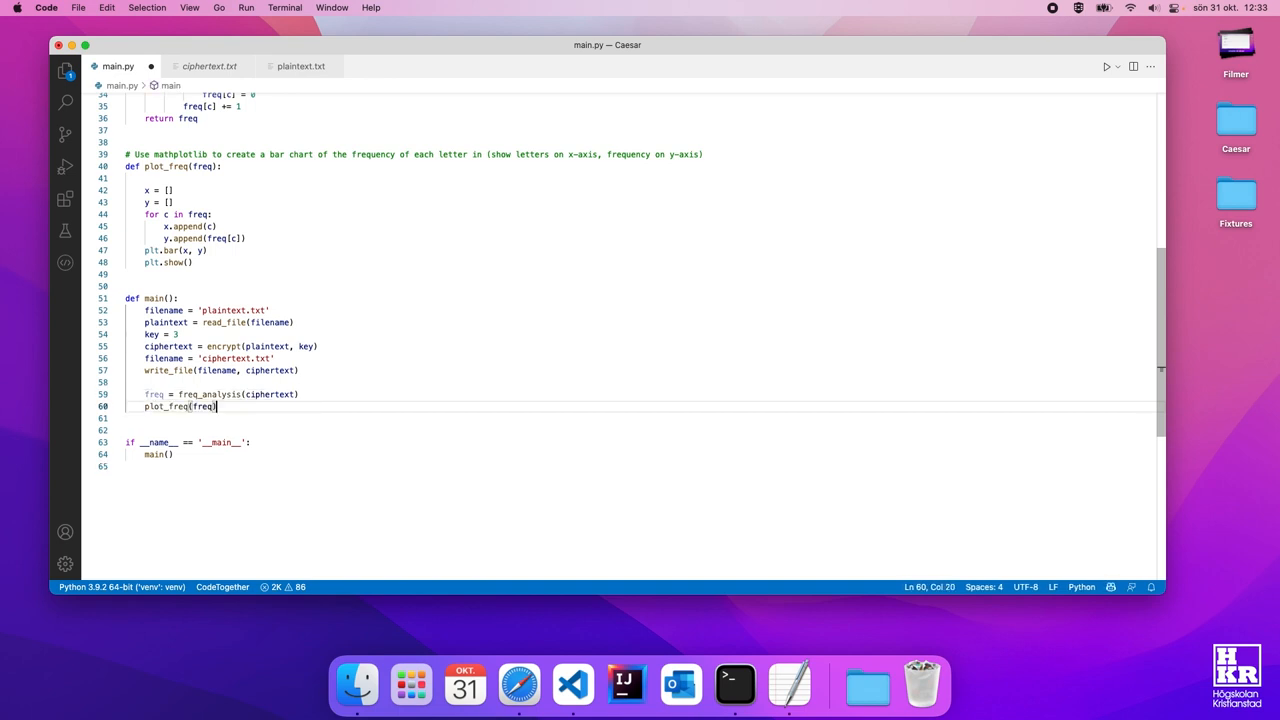
pyautogui.moveTo(360, 366)
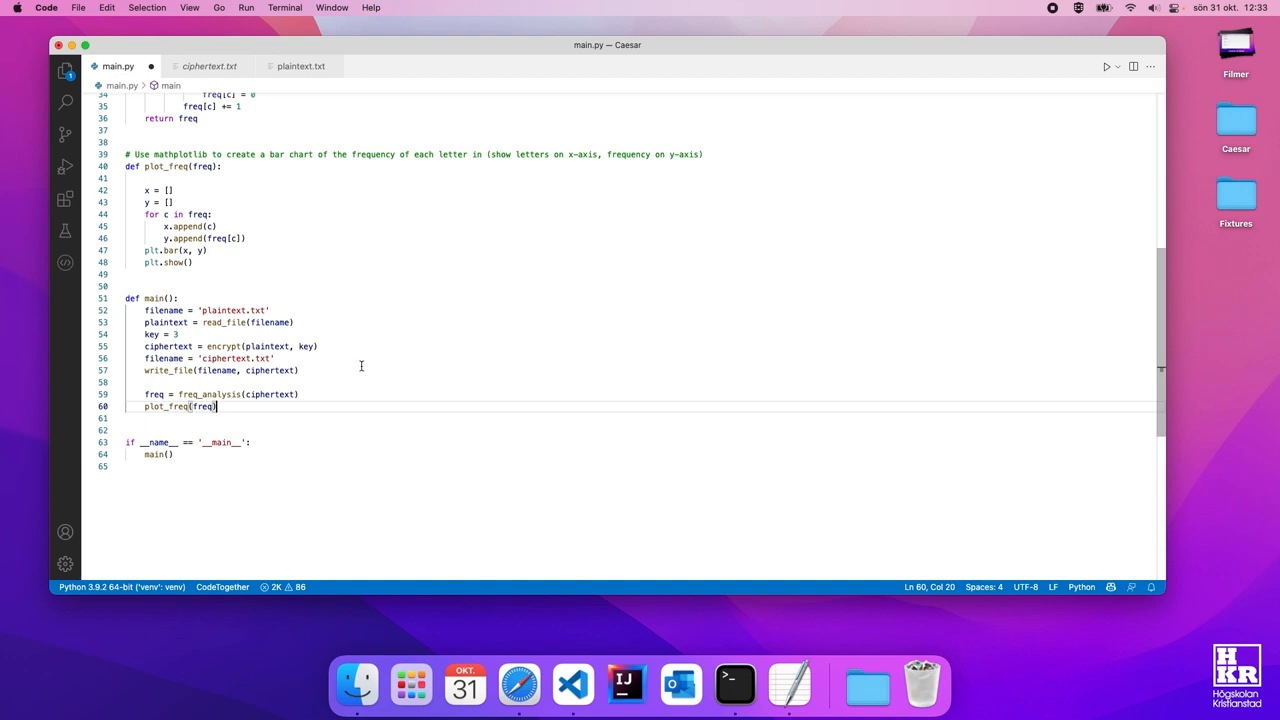
pyautogui.moveTo(382, 380)
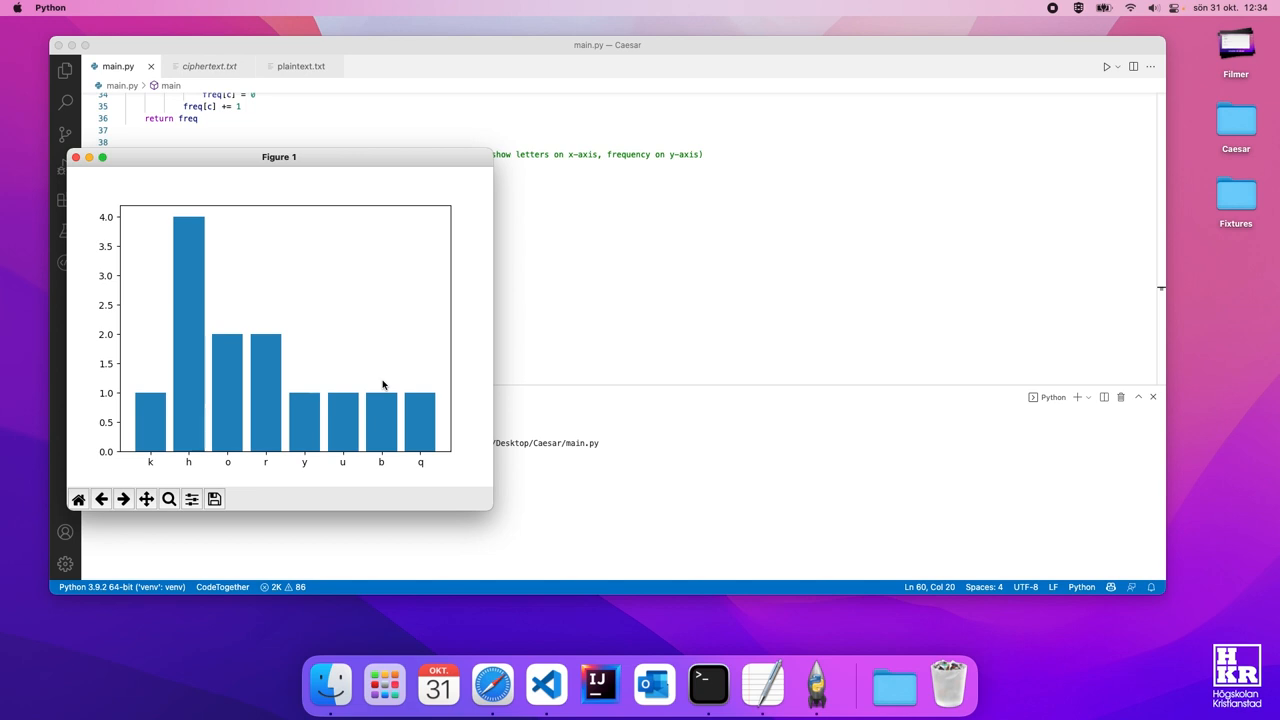
pyautogui.moveTo(324, 344)
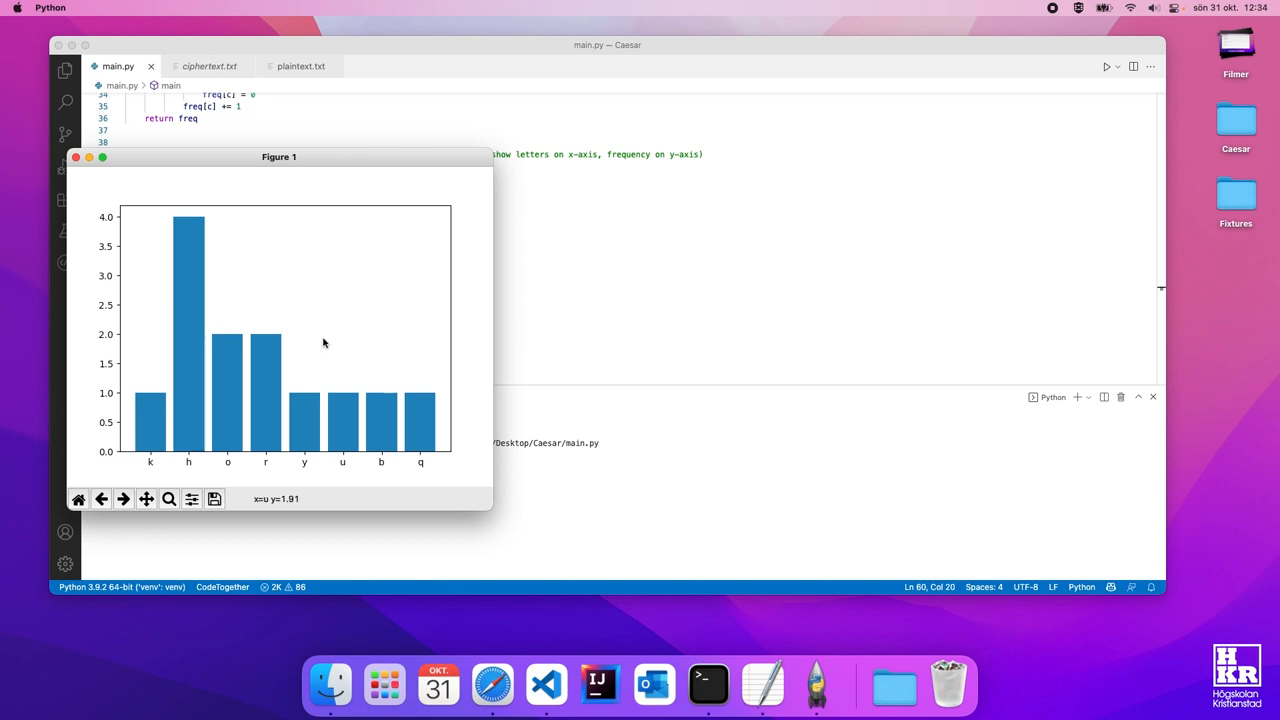
# Step: Close the Figure 1 letter-frequency bar chart window
pyautogui.click(76, 156)
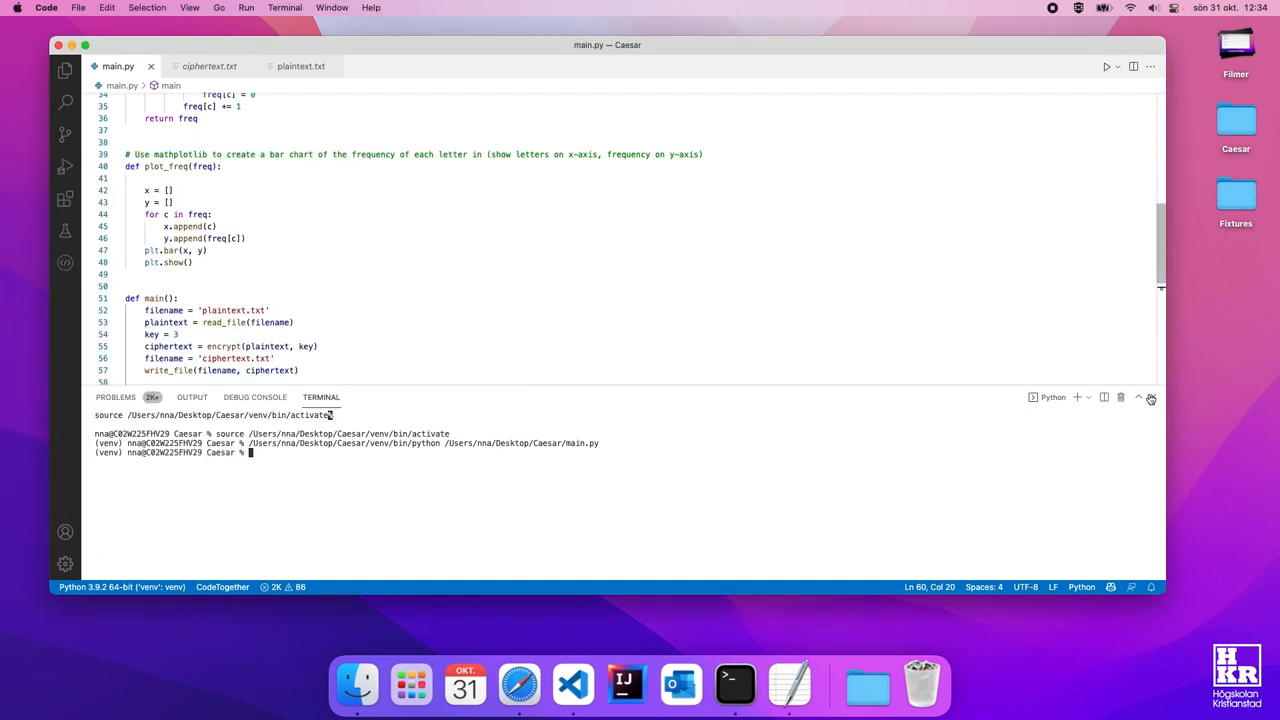
# Step: Close the terminal panel and read main.py from the imports down through plot_freq
pyautogui.click(1150, 396)
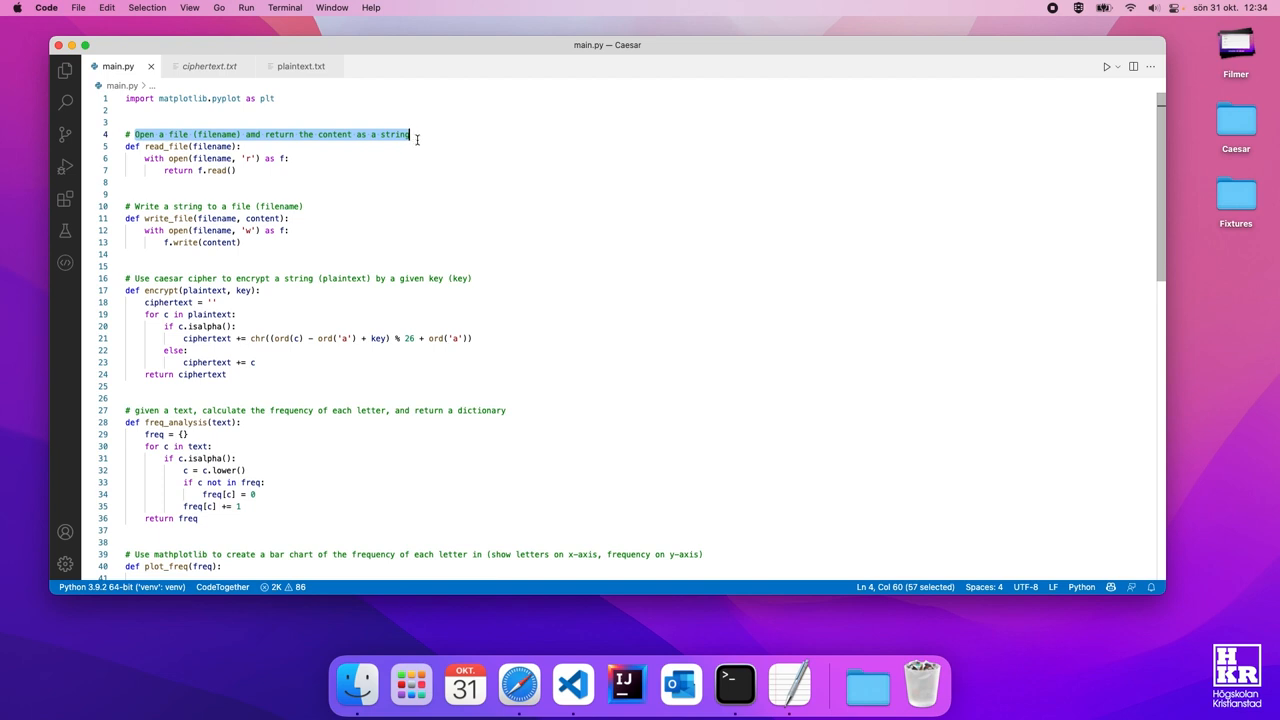
pyautogui.moveTo(368, 164)
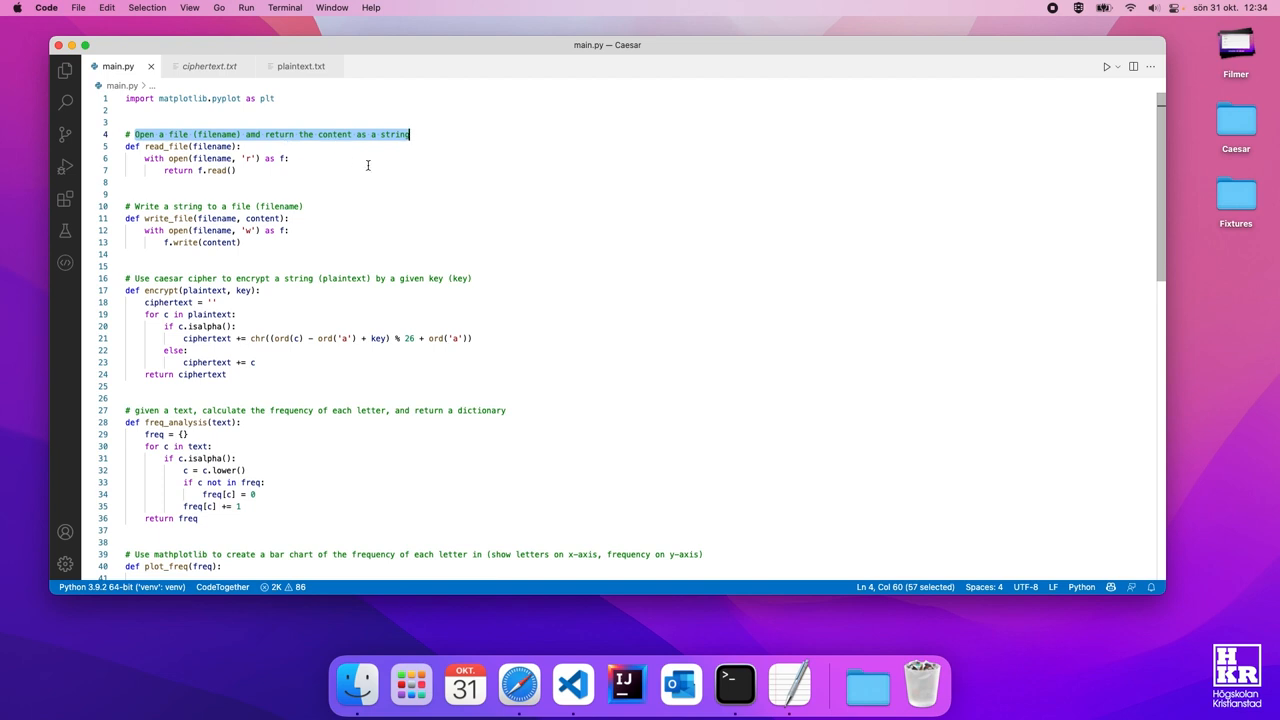
pyautogui.scroll(-3)
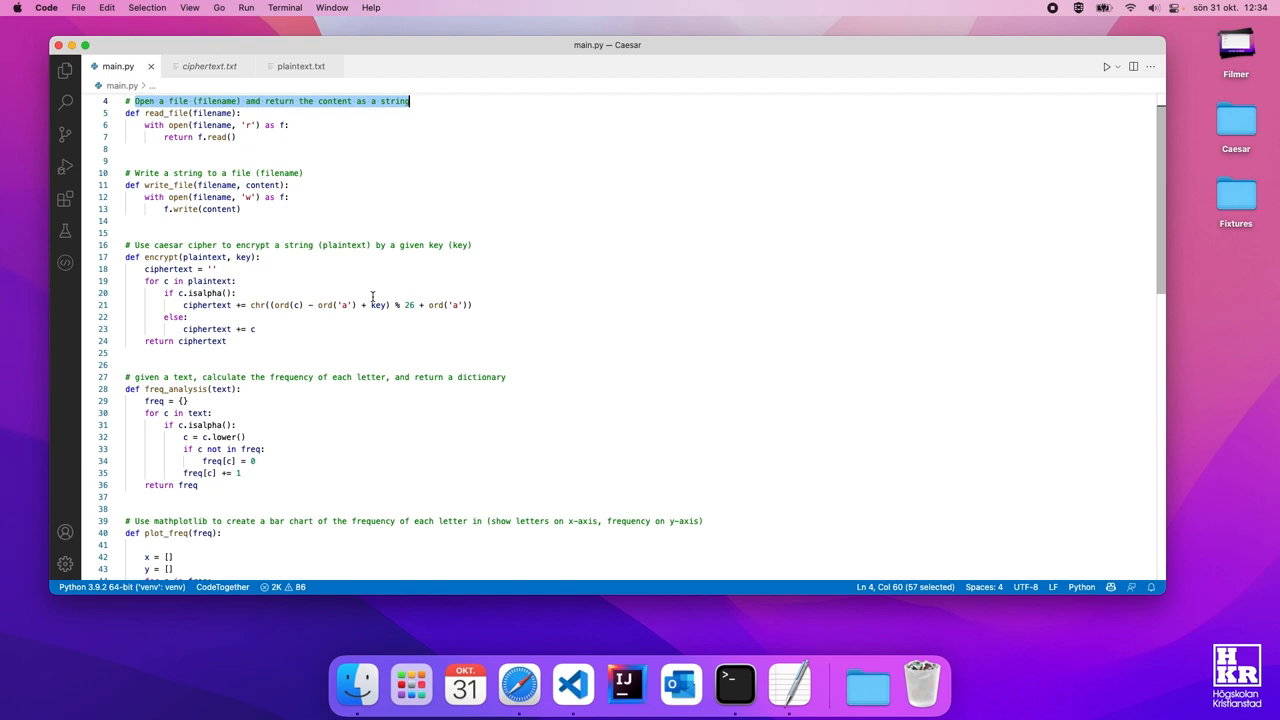
pyautogui.scroll(-3)
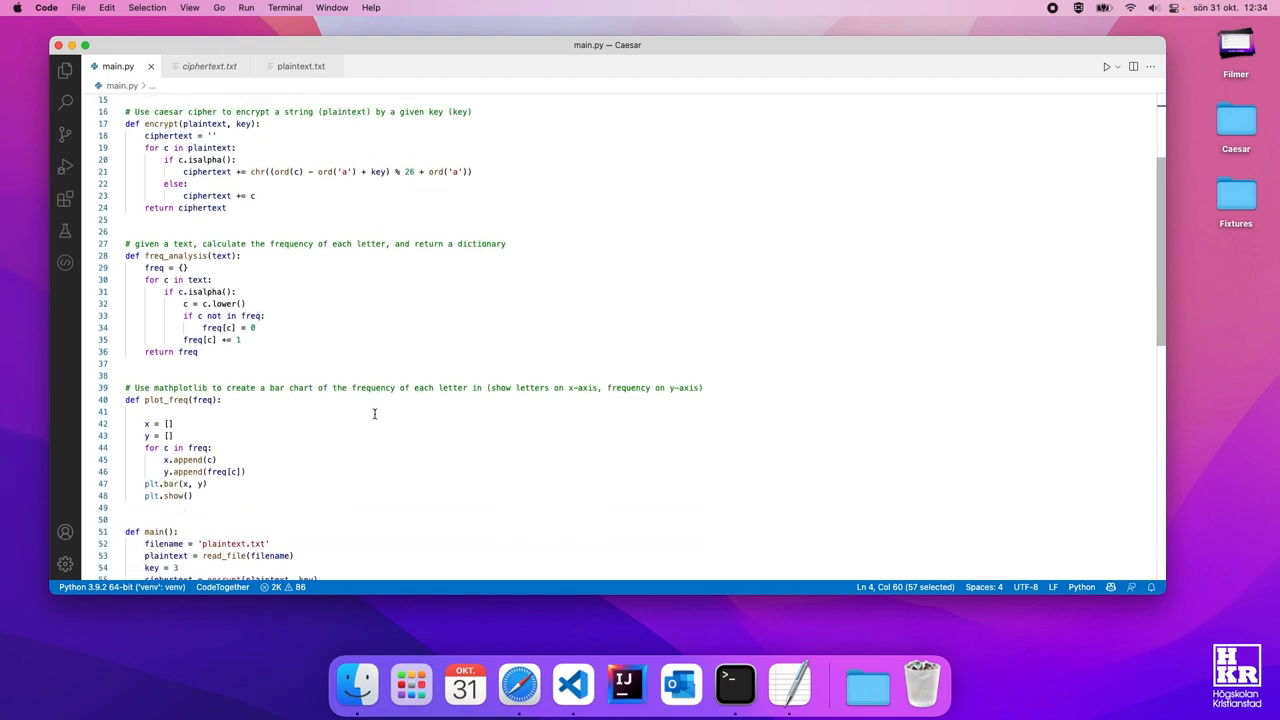
pyautogui.moveTo(428, 424)
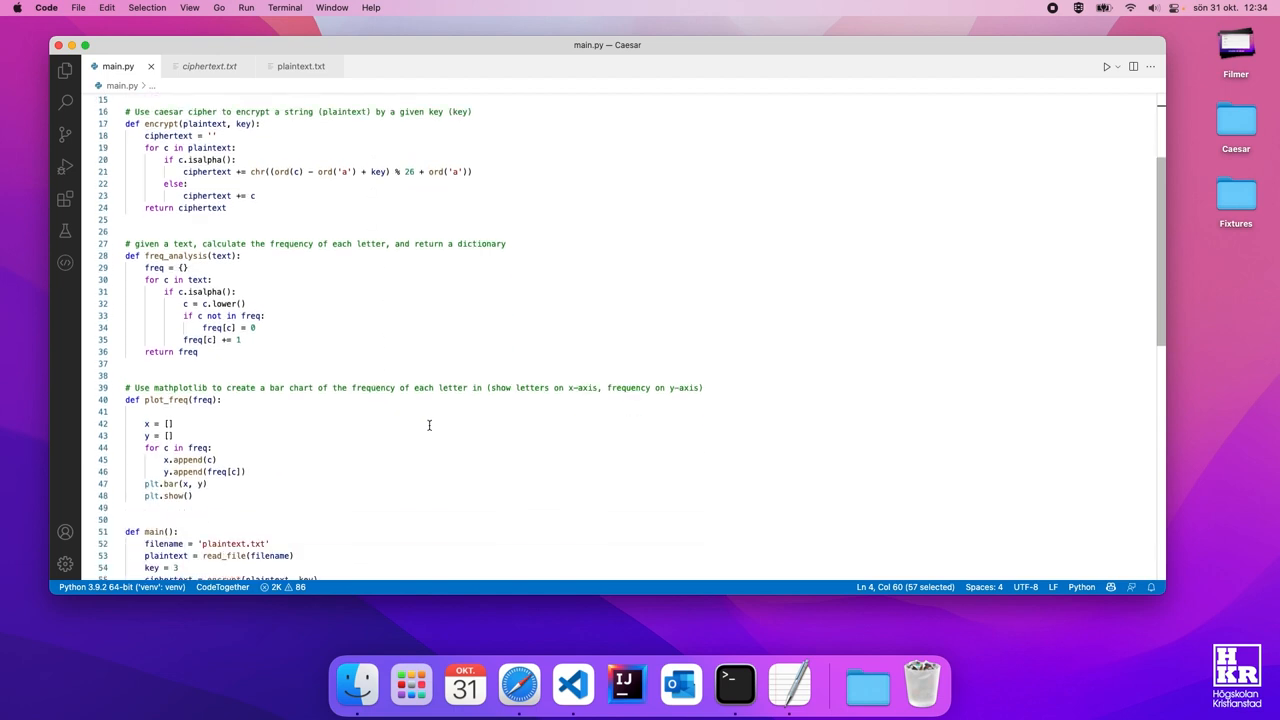